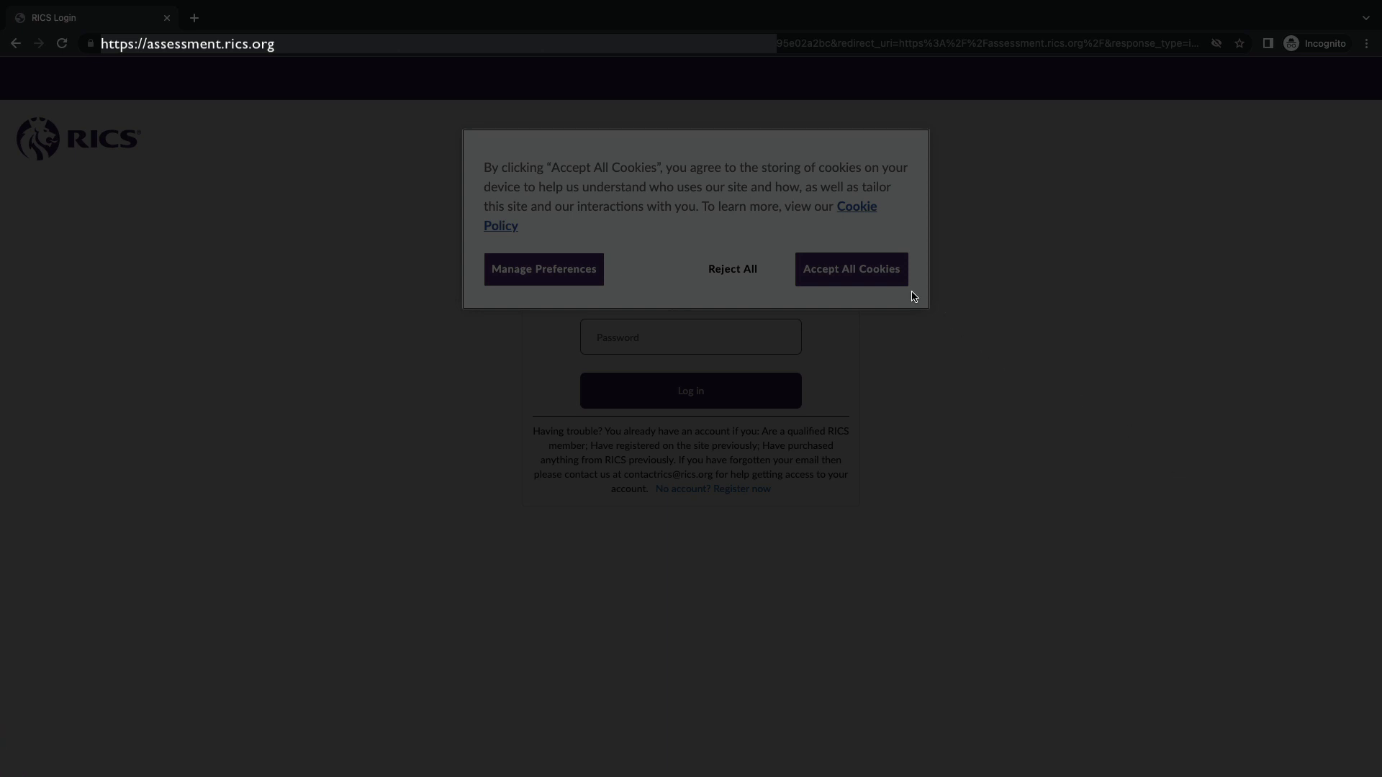
# Accept all cookies and confirm the login email and password are filled in
pyautogui.click(851, 270)
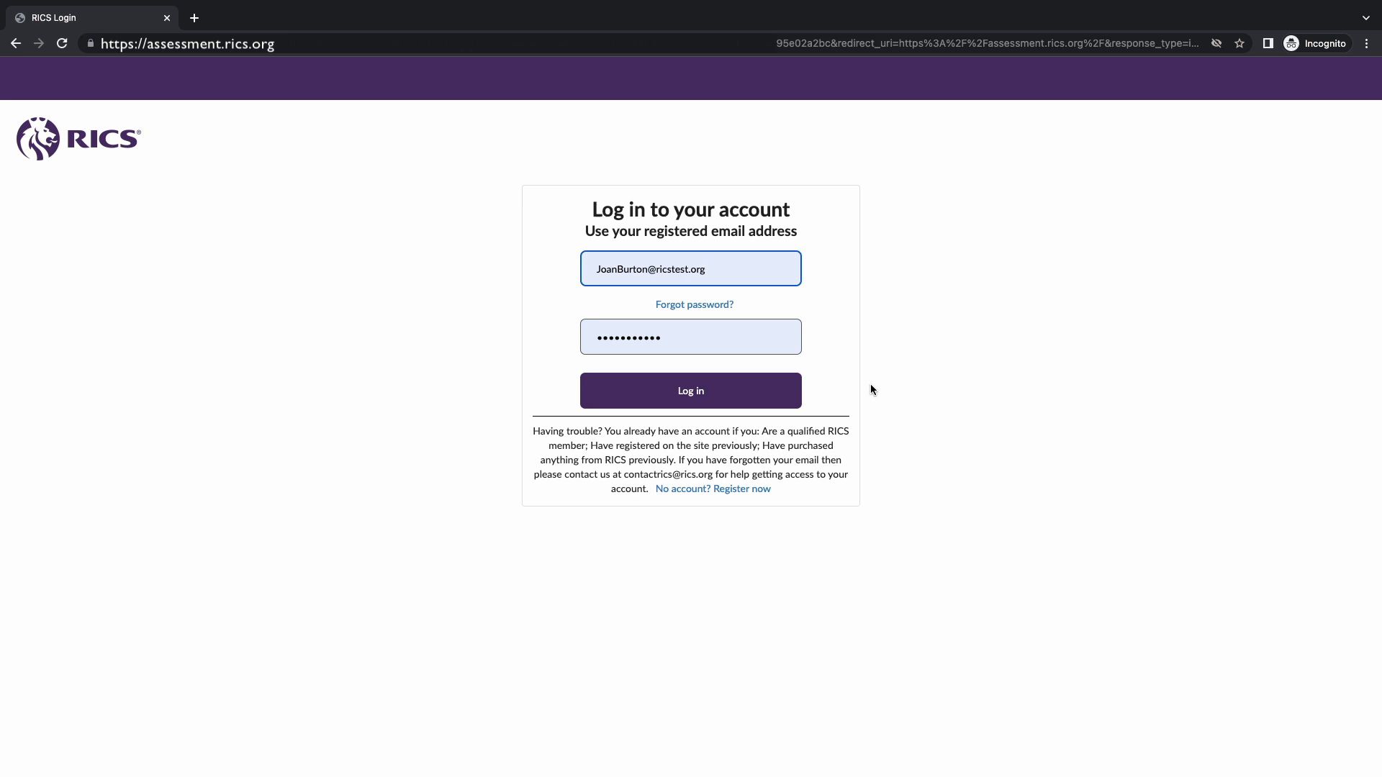
pyautogui.click(690, 390)
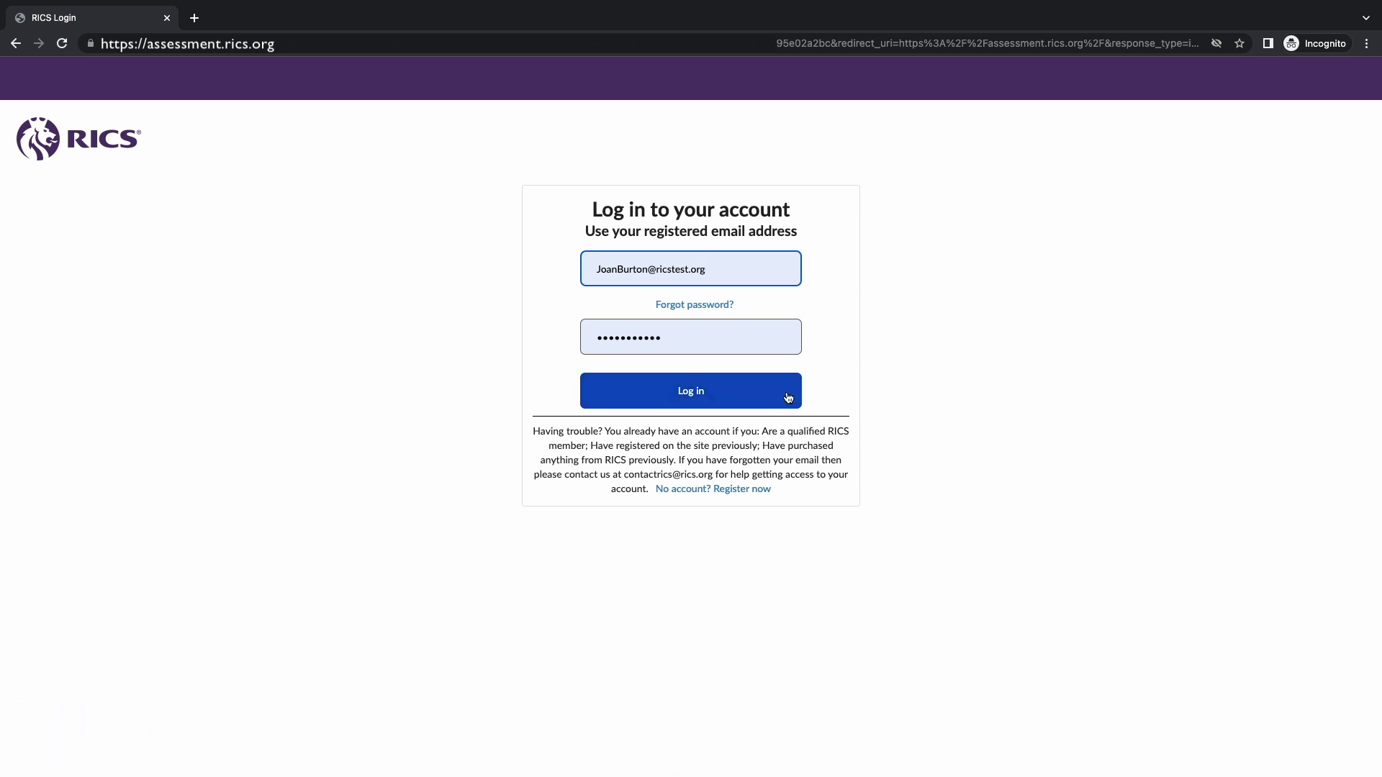
# Log in with the prefilled counsellor credentials to land on Counsellor Home
pyautogui.click(690, 390)
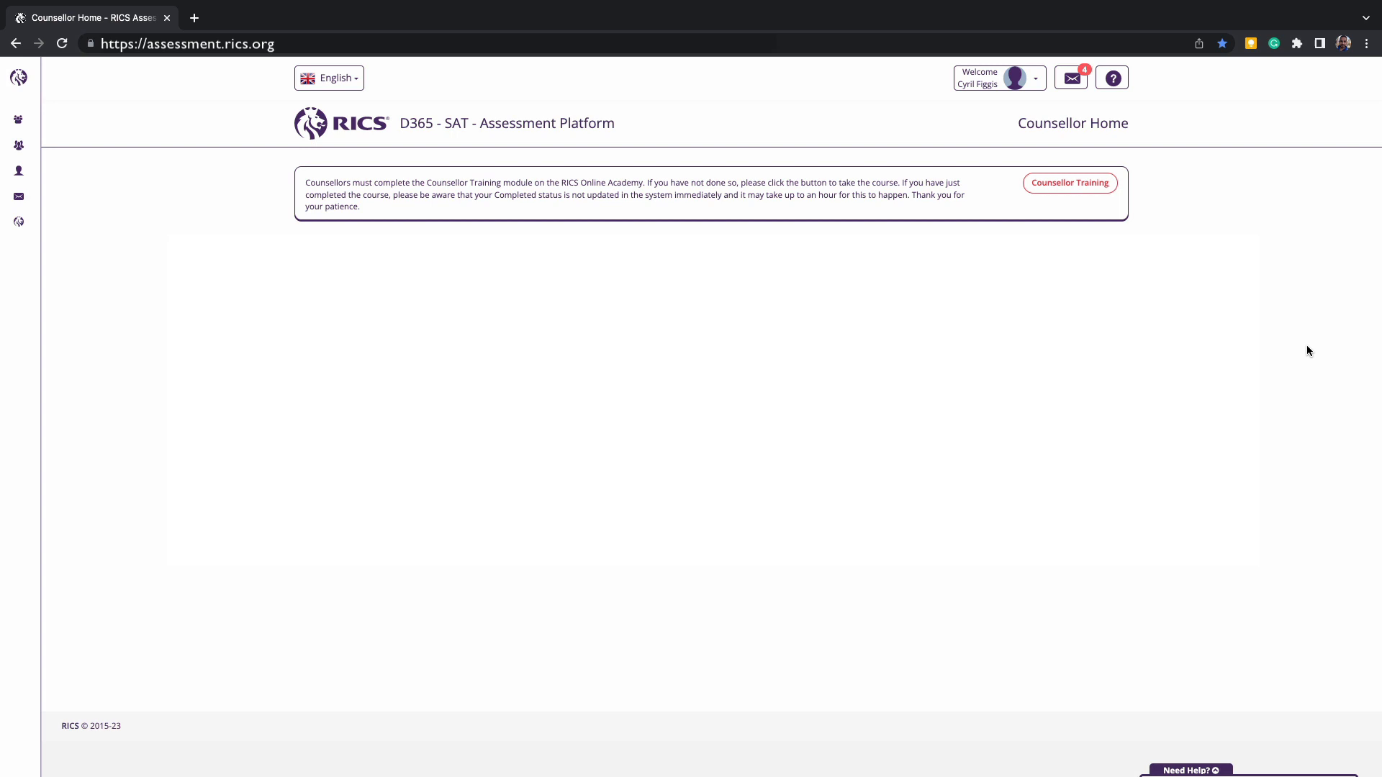
pyautogui.moveTo(1213, 569)
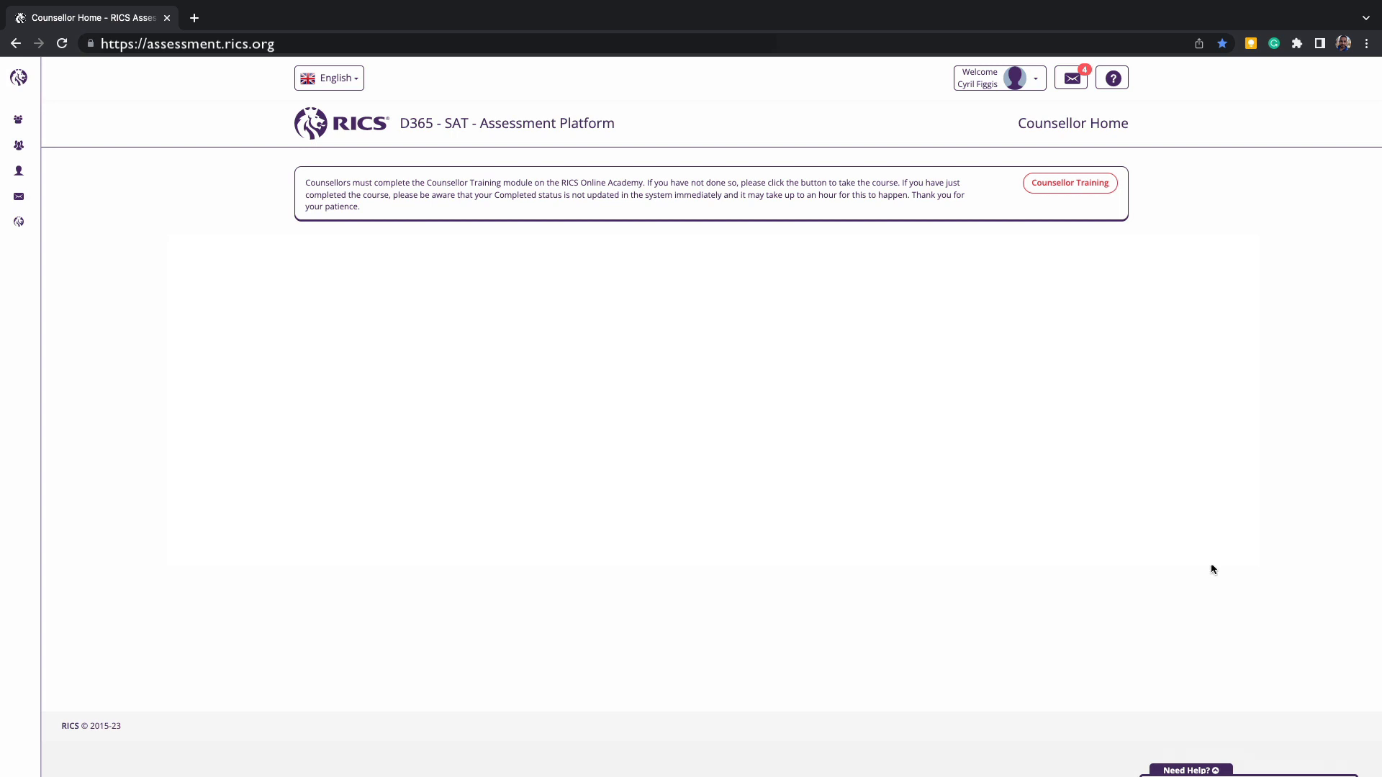
pyautogui.moveTo(1108, 198)
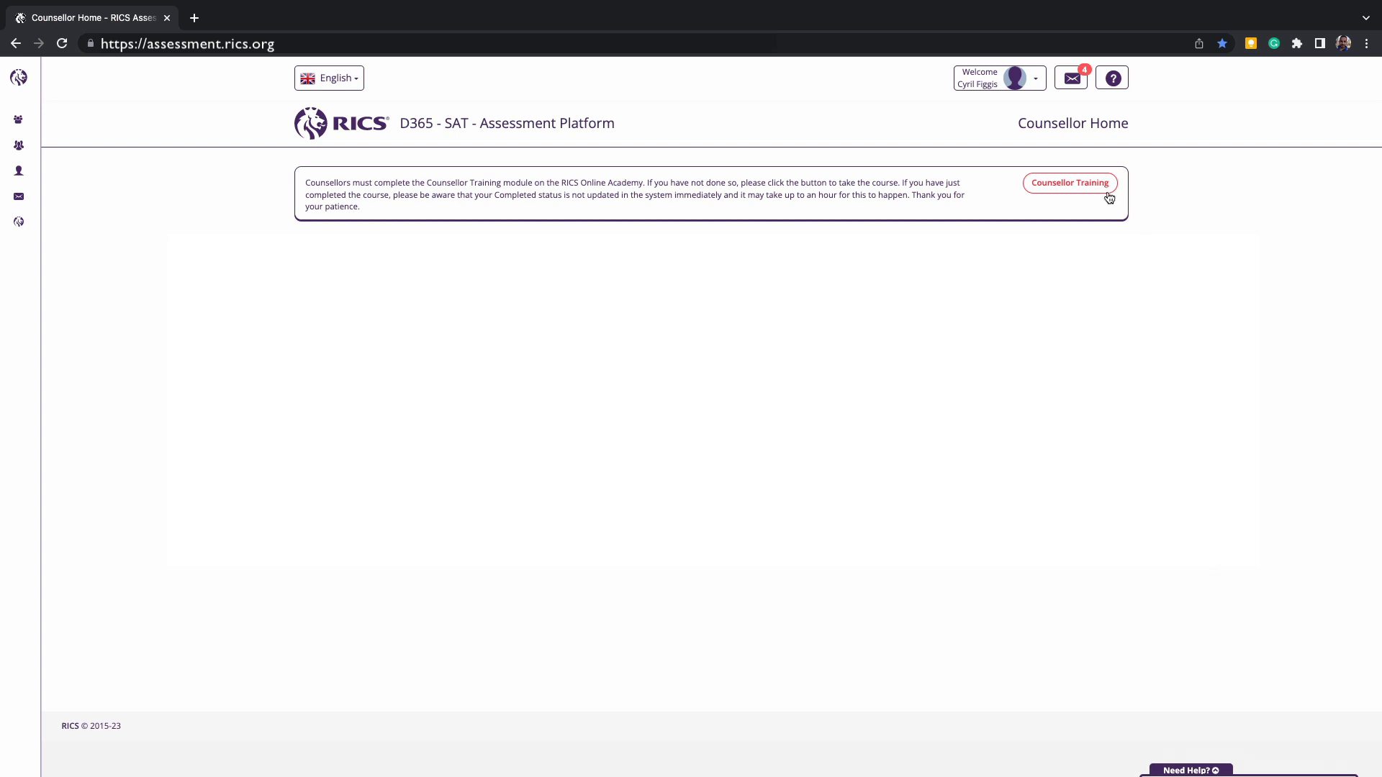
pyautogui.moveTo(1099, 195)
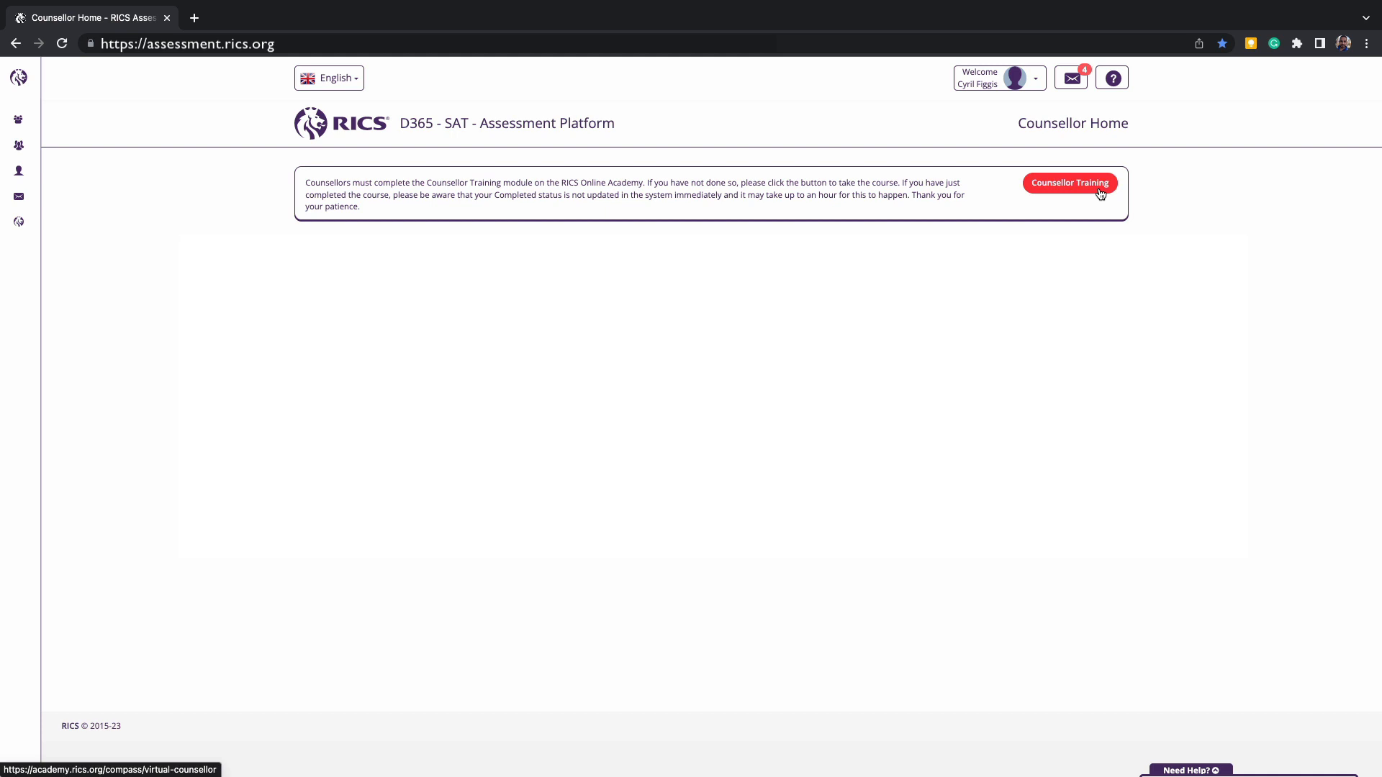
# Open Counsellor Training on RICS Online Academy and launch the Virtual Counsellor course
pyautogui.click(1069, 182)
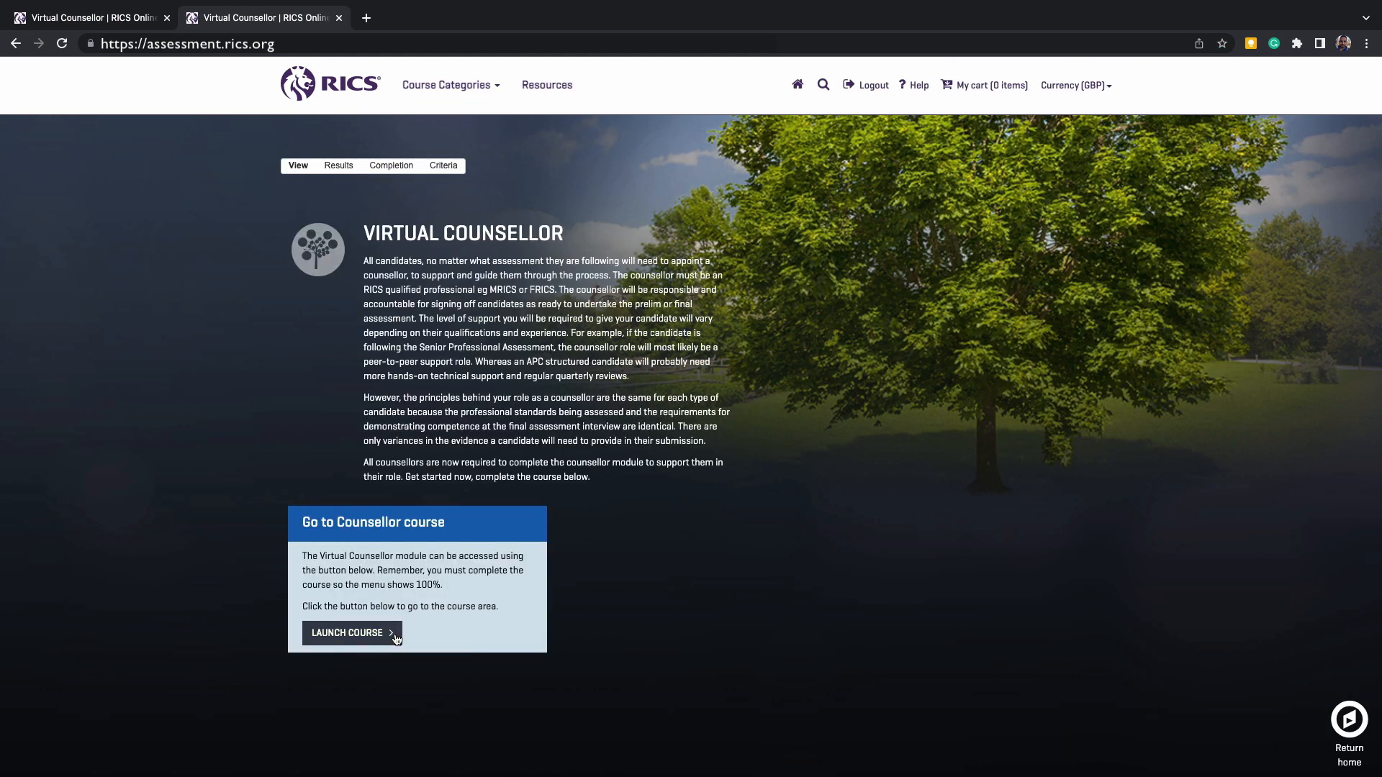
pyautogui.click(348, 632)
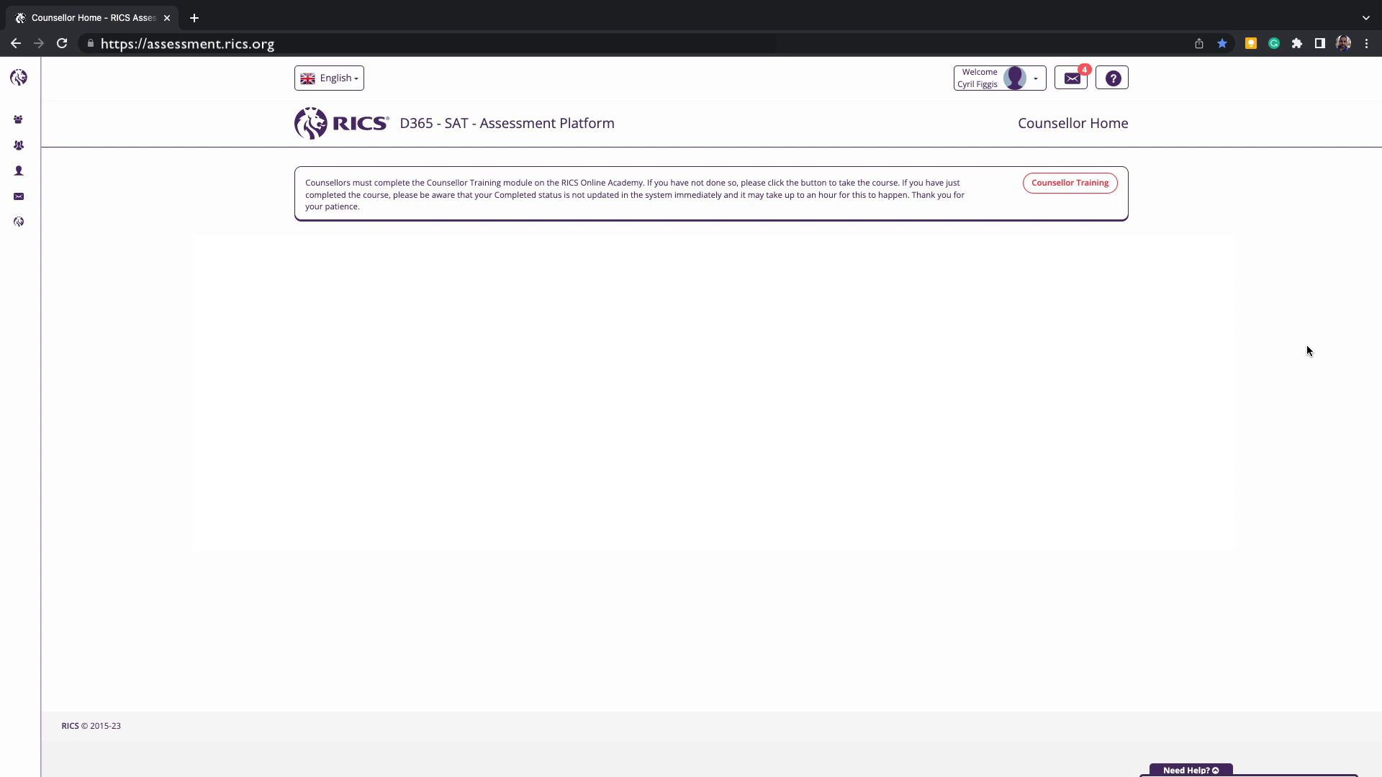
pyautogui.moveTo(131, 351)
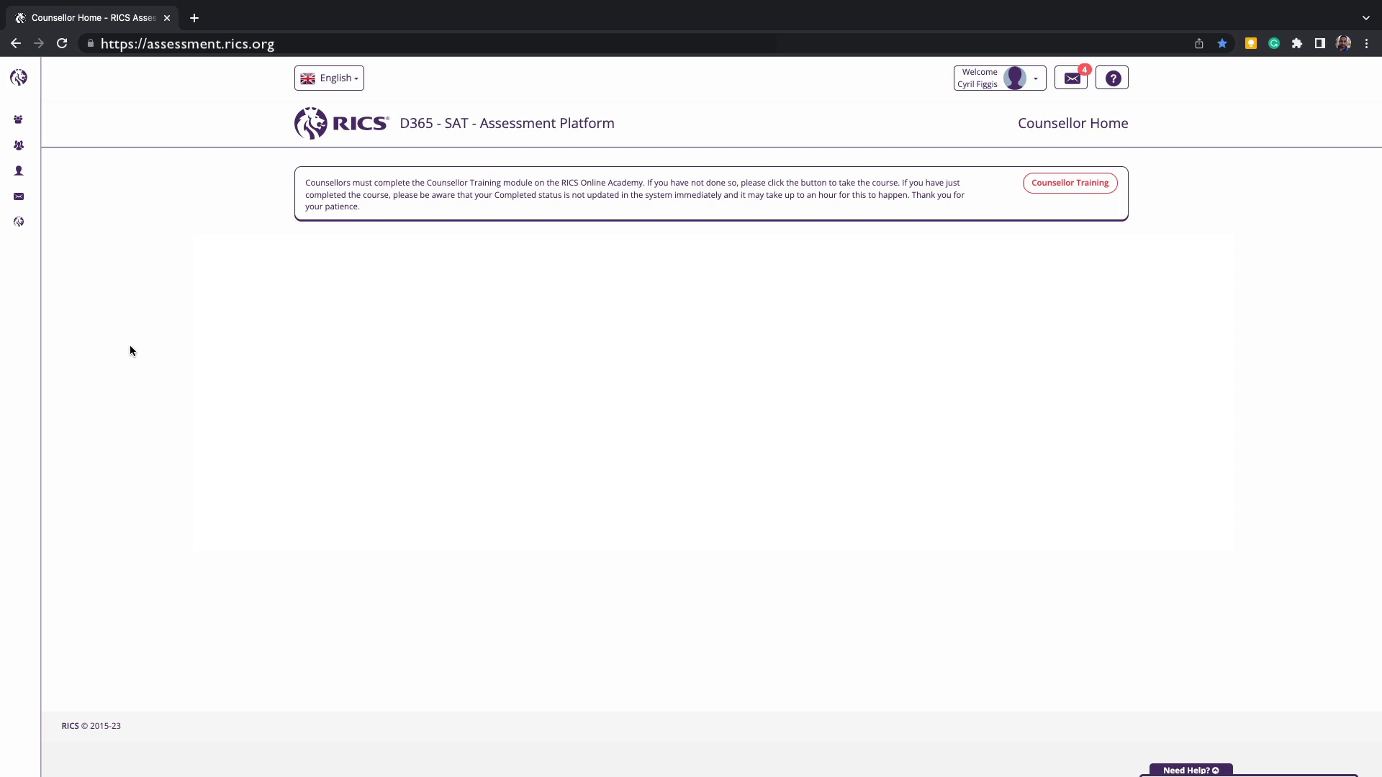
pyautogui.moveTo(131, 204)
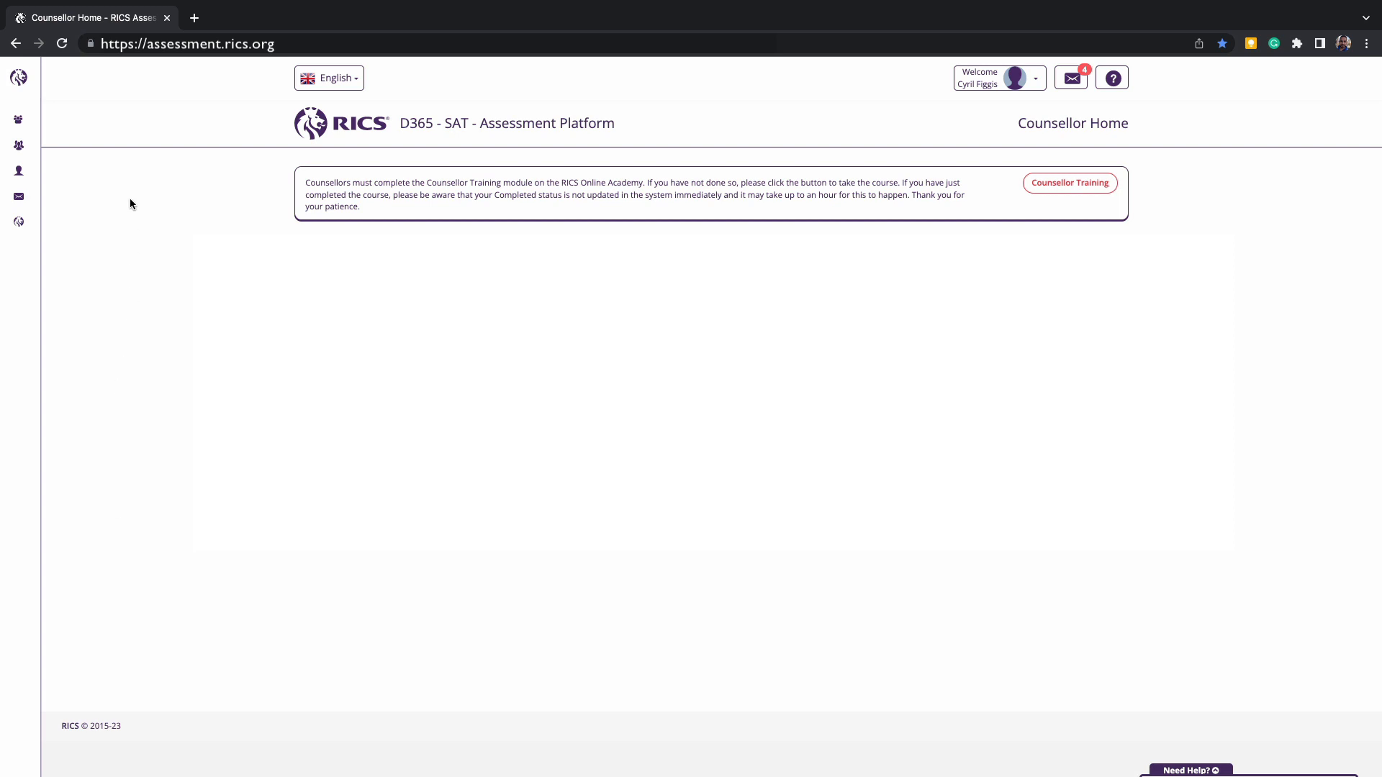
pyautogui.moveTo(109, 123)
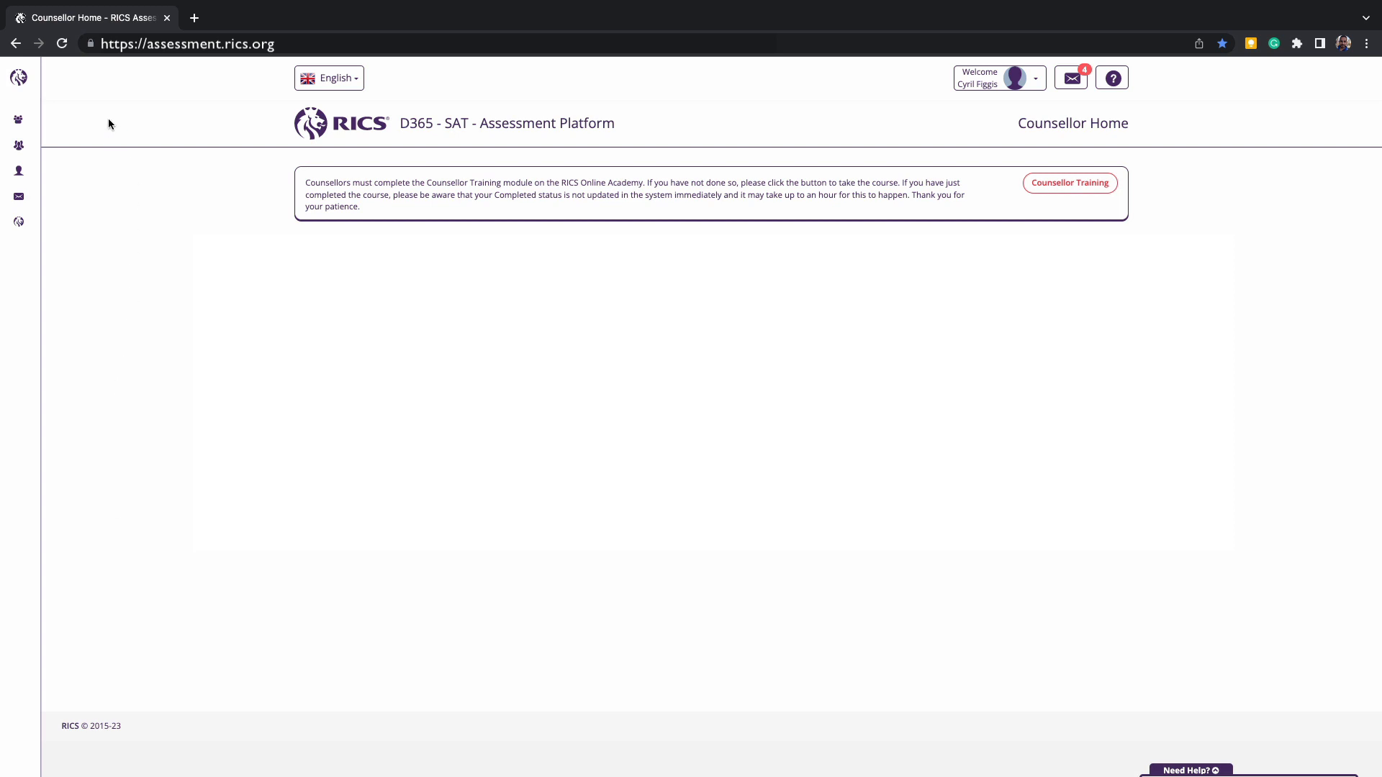
pyautogui.moveTo(173, 121)
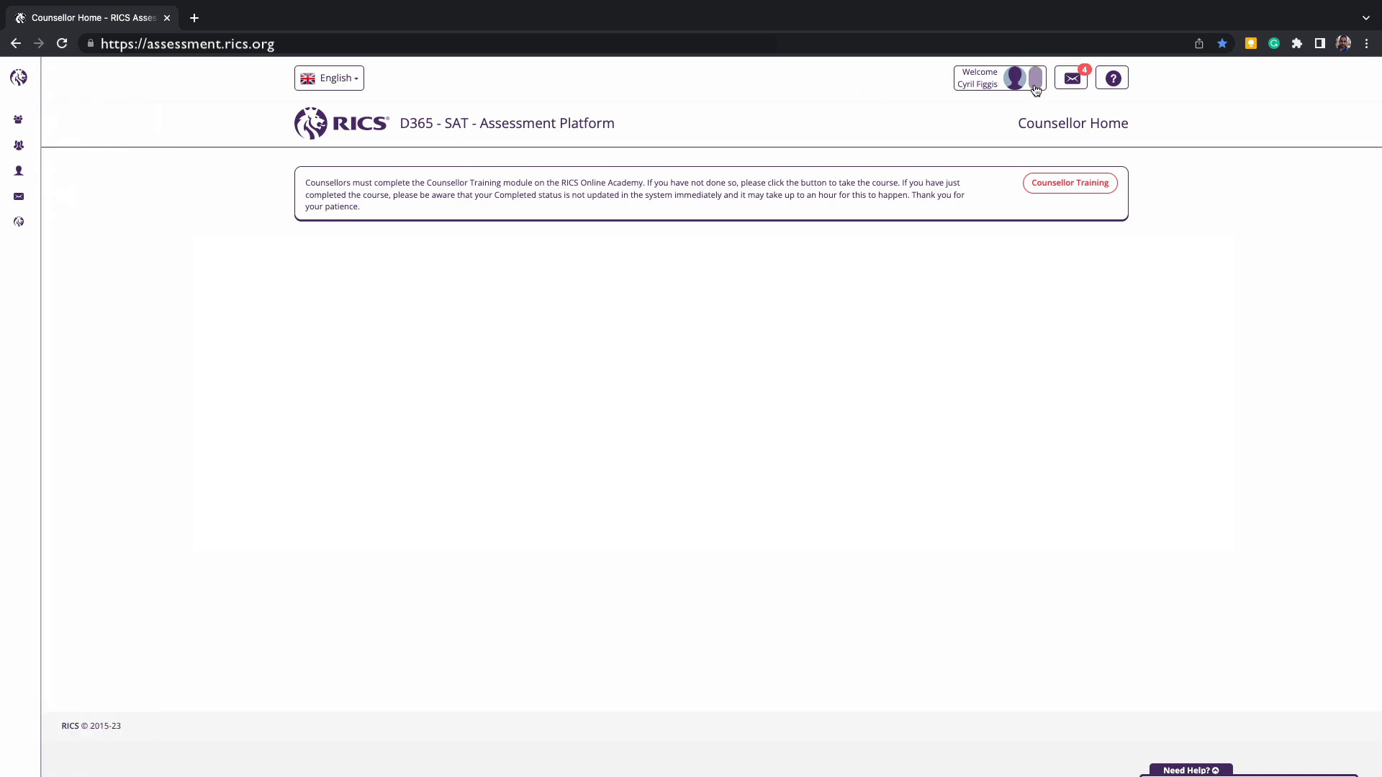
# Choose View My Approvers Requests from the Welcome profile dropdown
pyautogui.click(1035, 77)
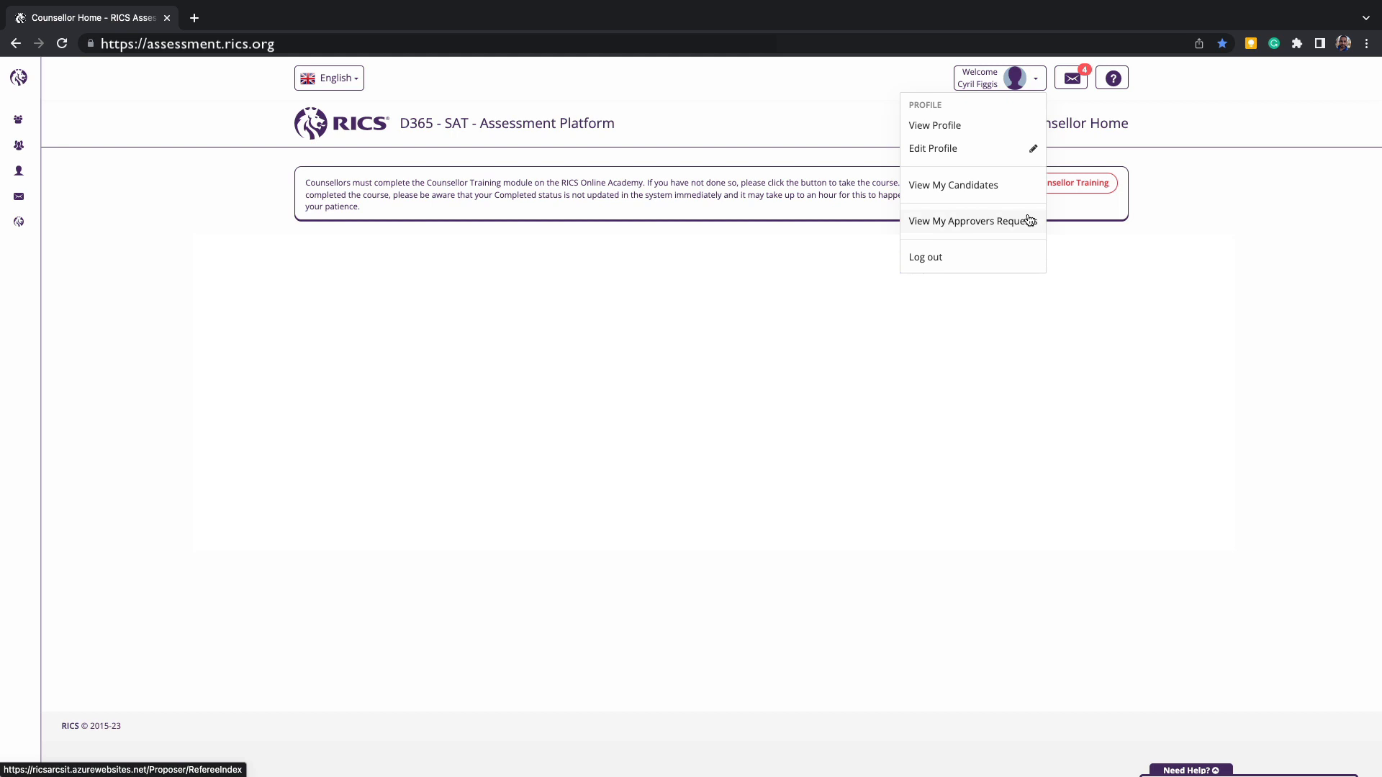
pyautogui.click(969, 220)
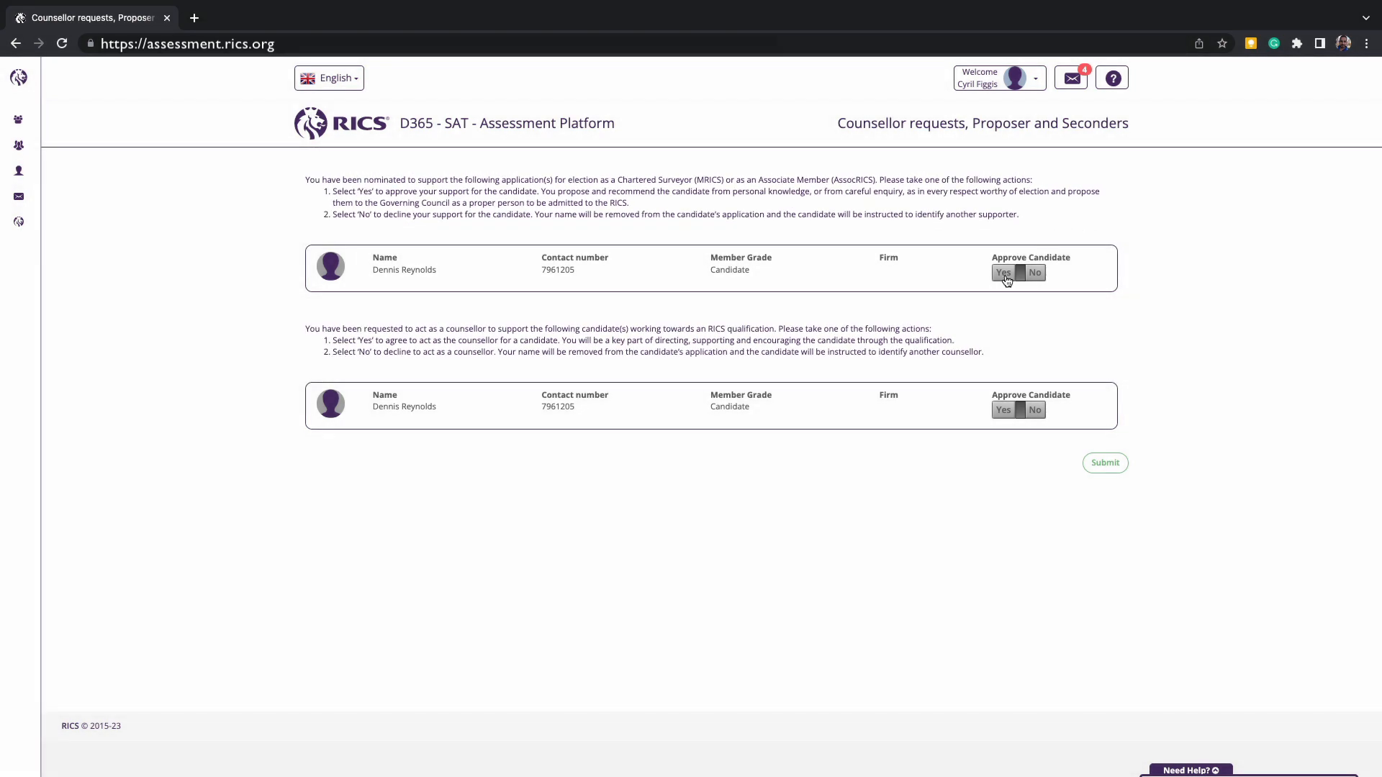
# Set Approve Candidate to Yes on both Dennis Reynolds requests and submit
pyautogui.click(1004, 272)
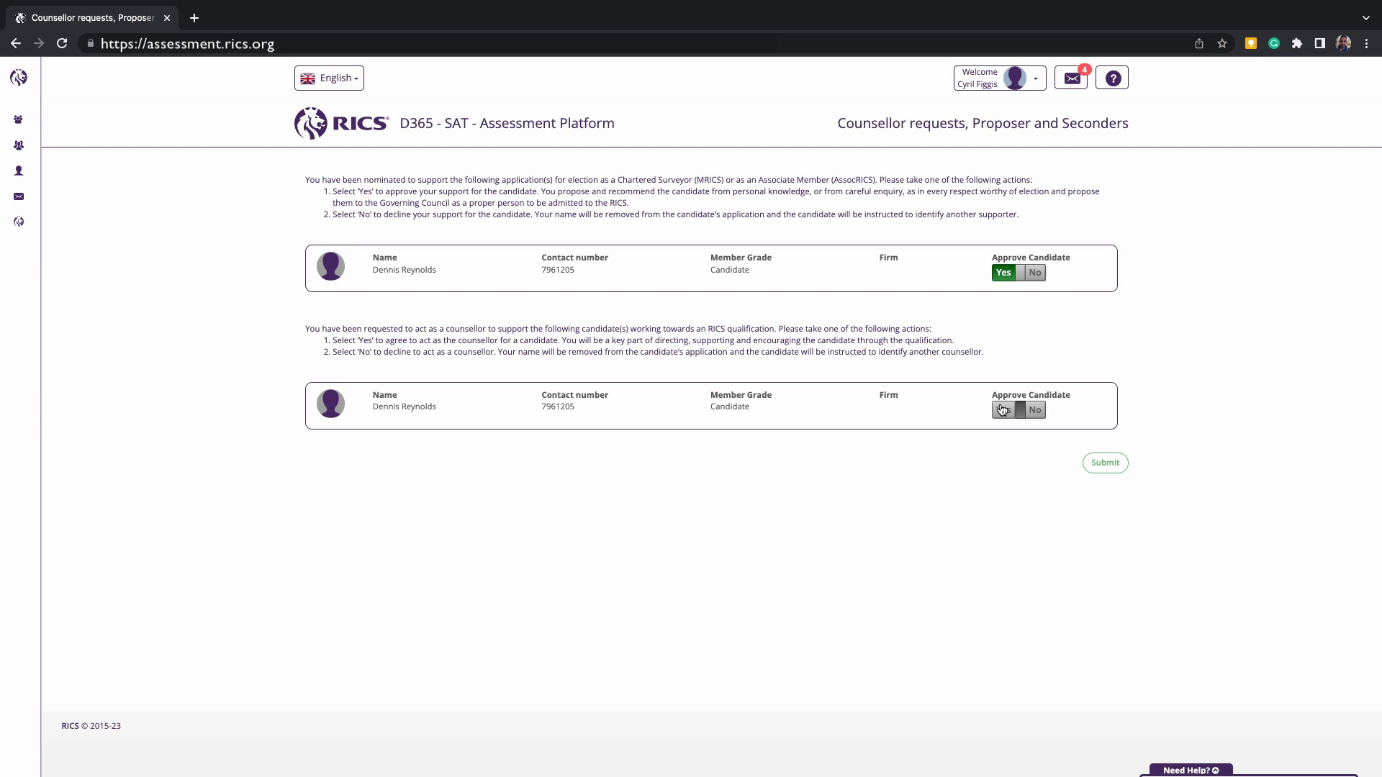
pyautogui.click(1002, 410)
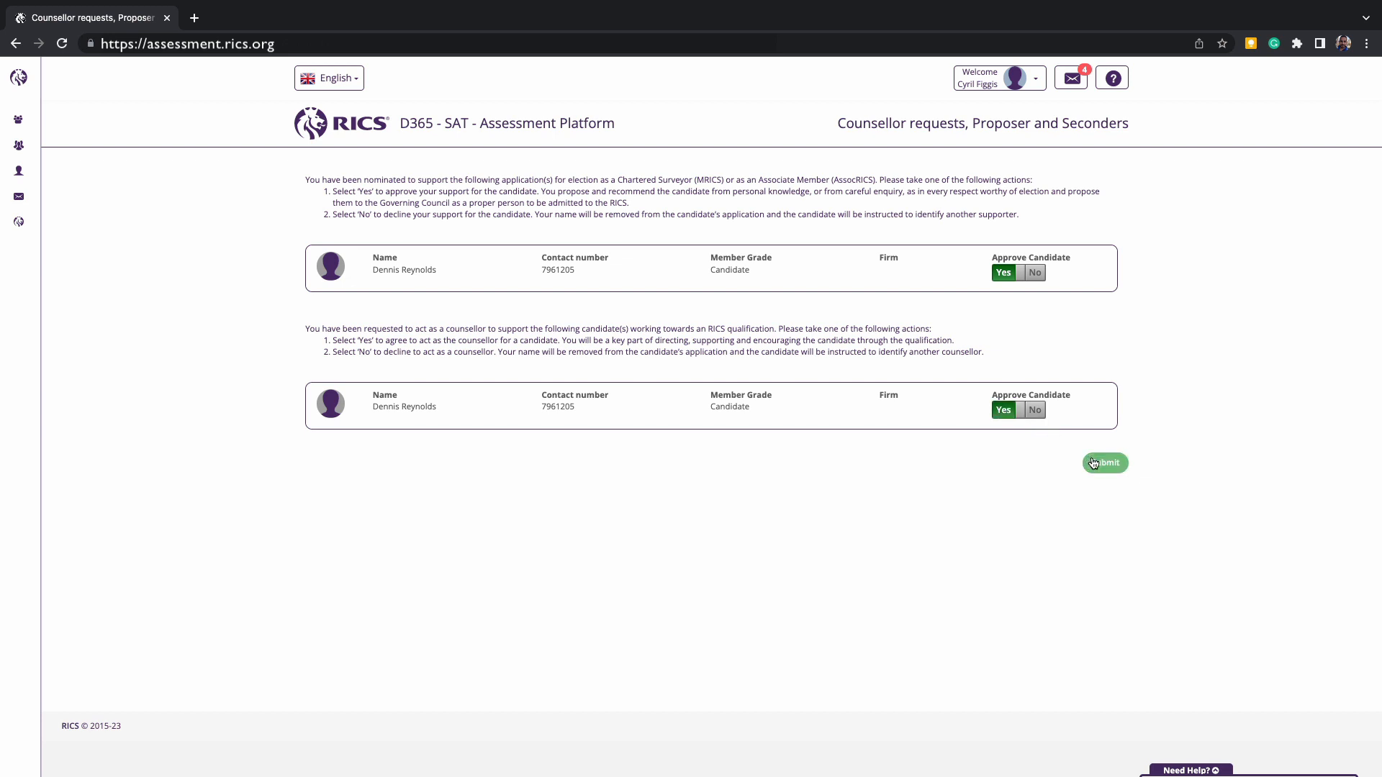
pyautogui.click(1104, 463)
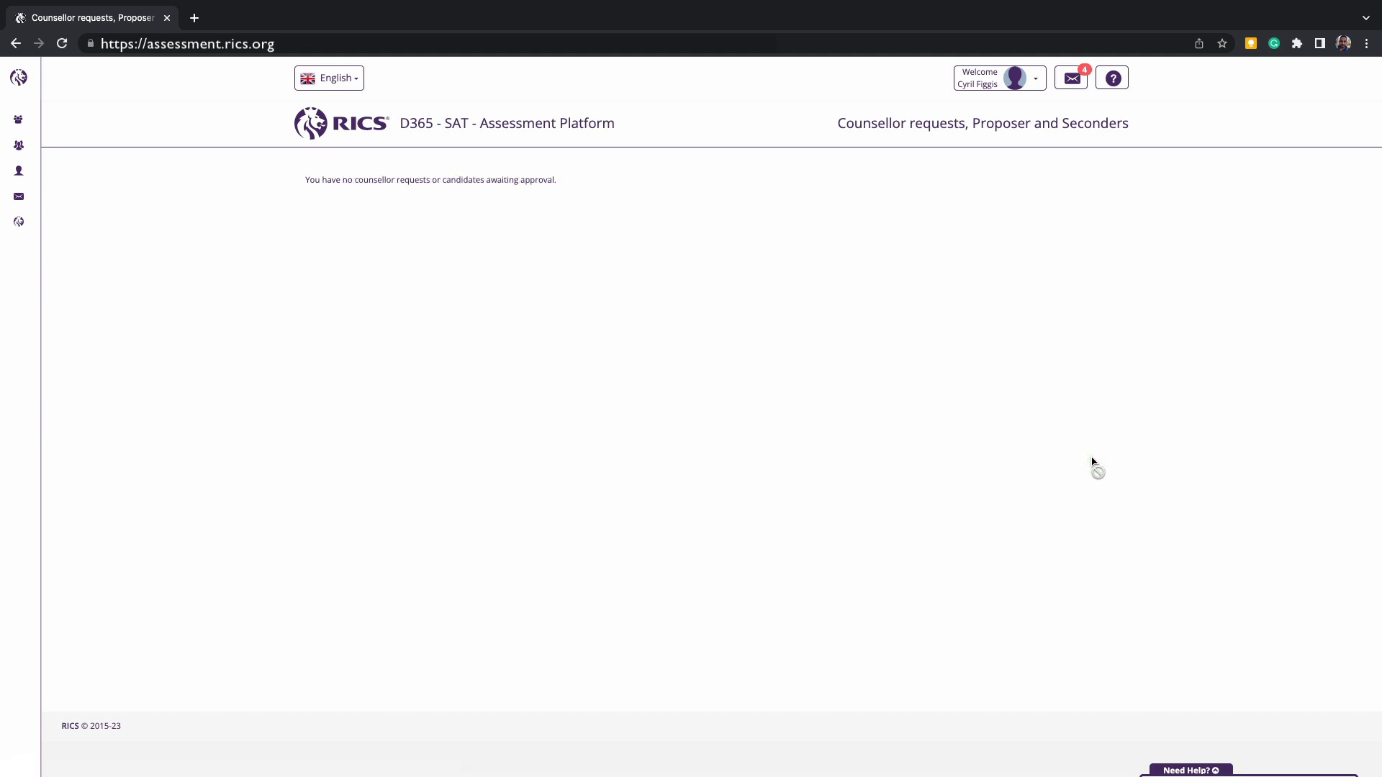
pyautogui.moveTo(1058, 458)
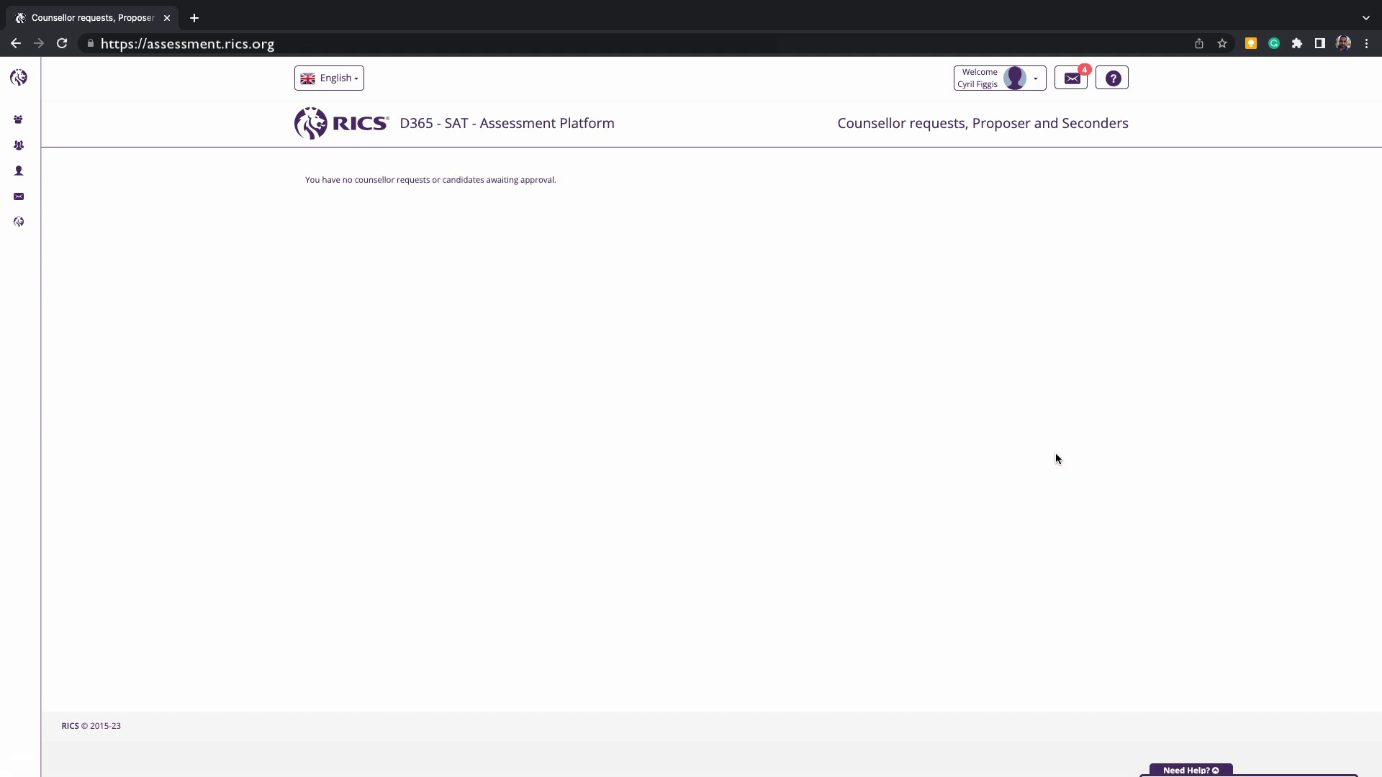
pyautogui.moveTo(336, 177)
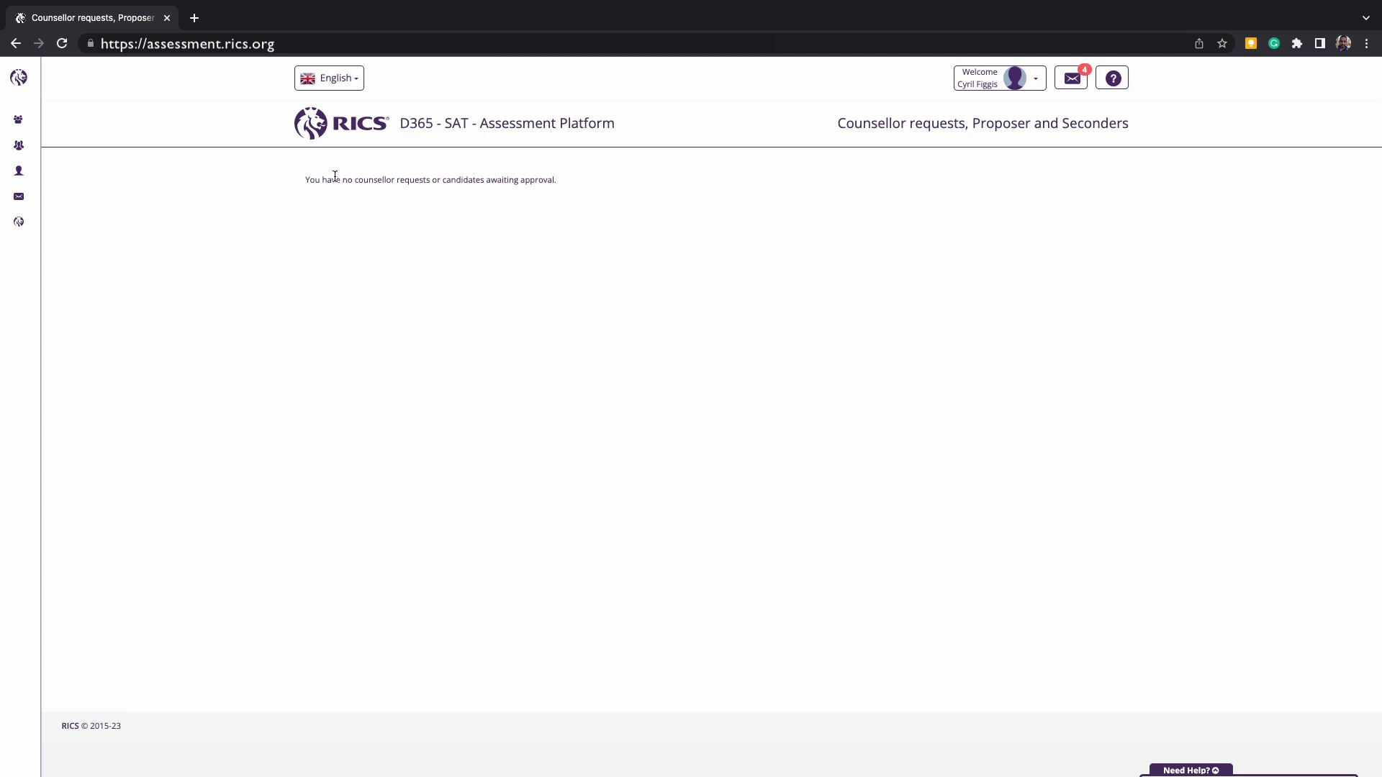
pyautogui.moveTo(110, 105)
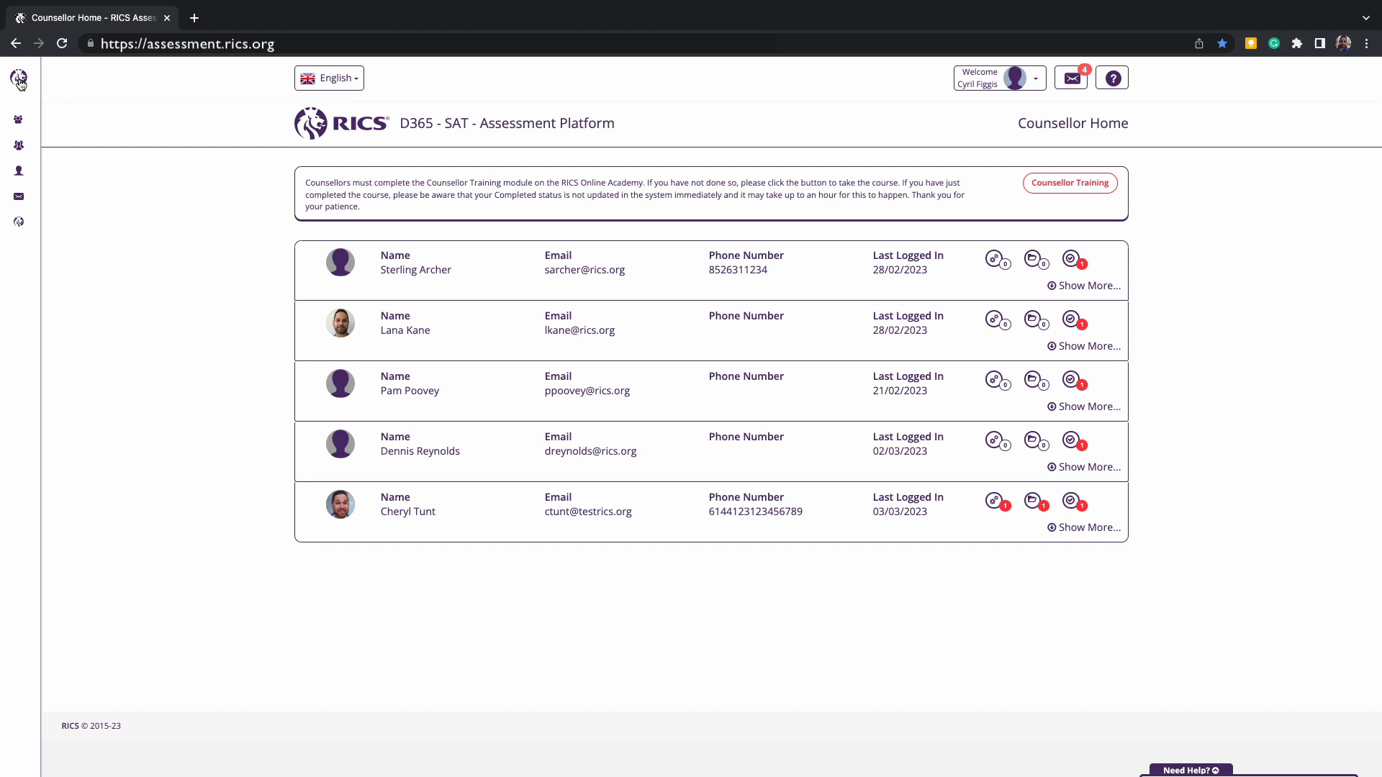
pyautogui.moveTo(196, 308)
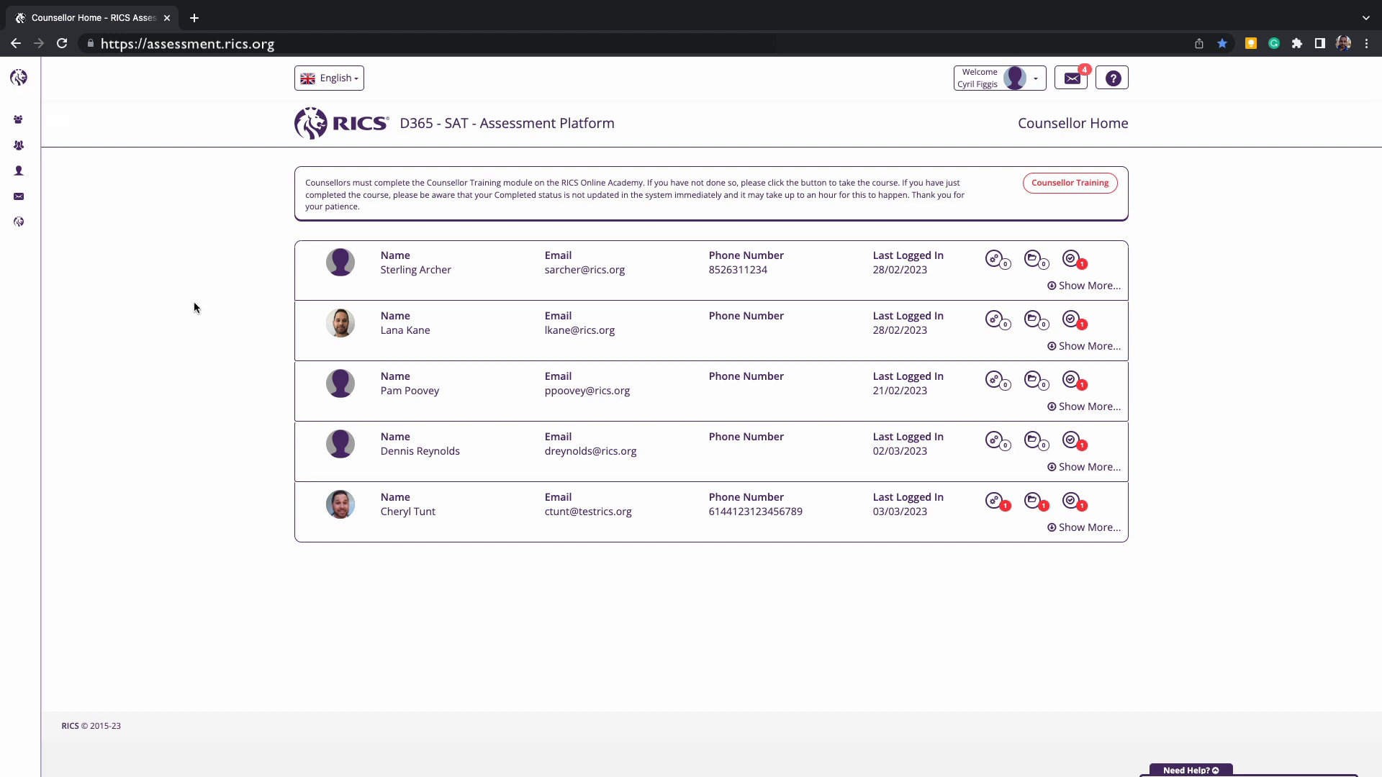
pyautogui.moveTo(940, 609)
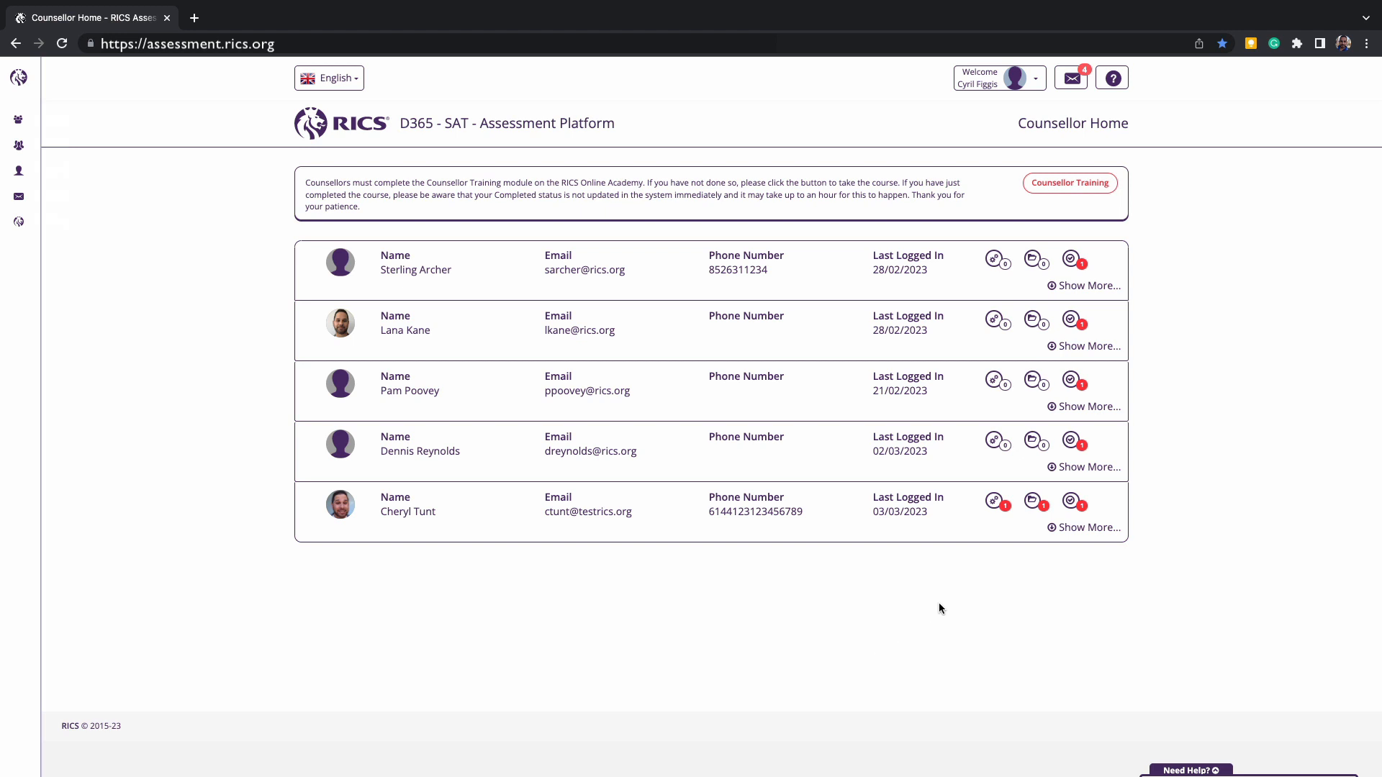
pyautogui.moveTo(993, 503)
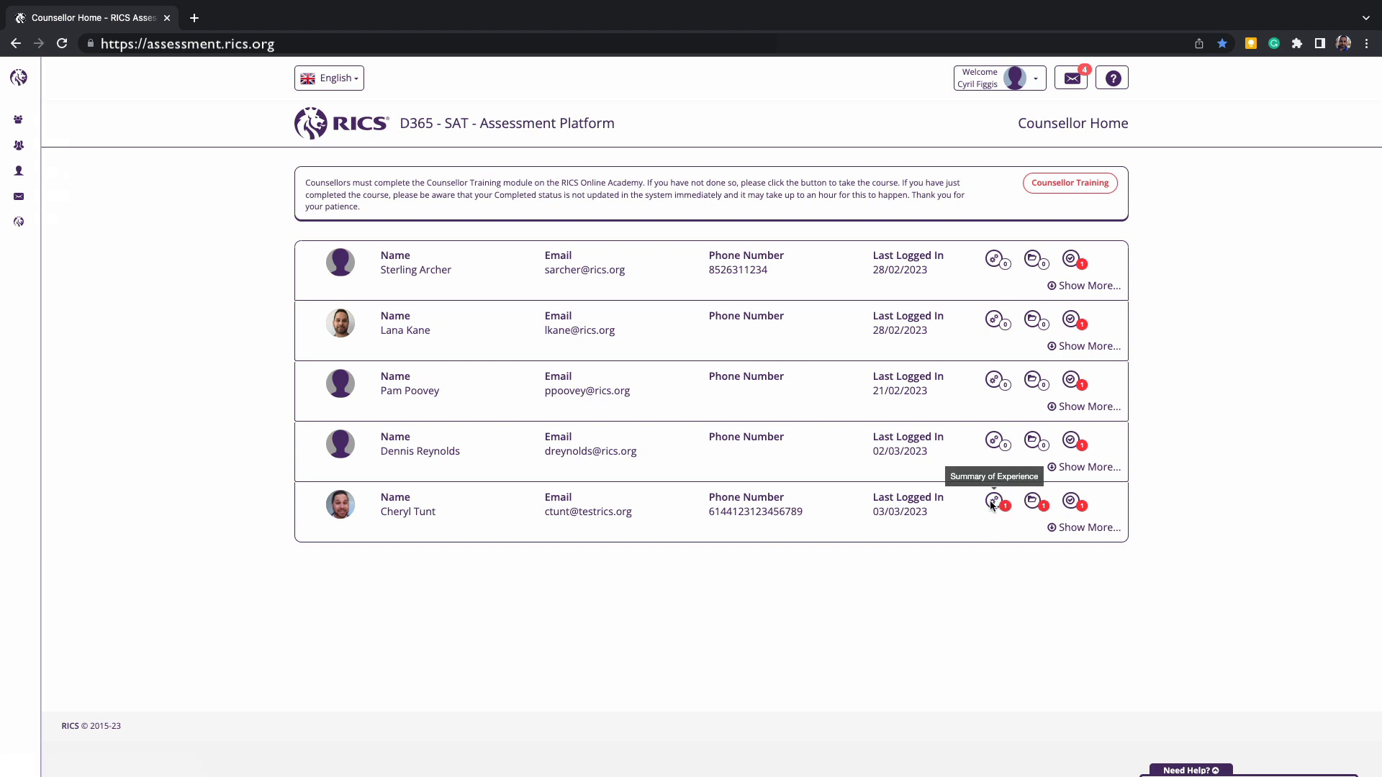
pyautogui.moveTo(1031, 502)
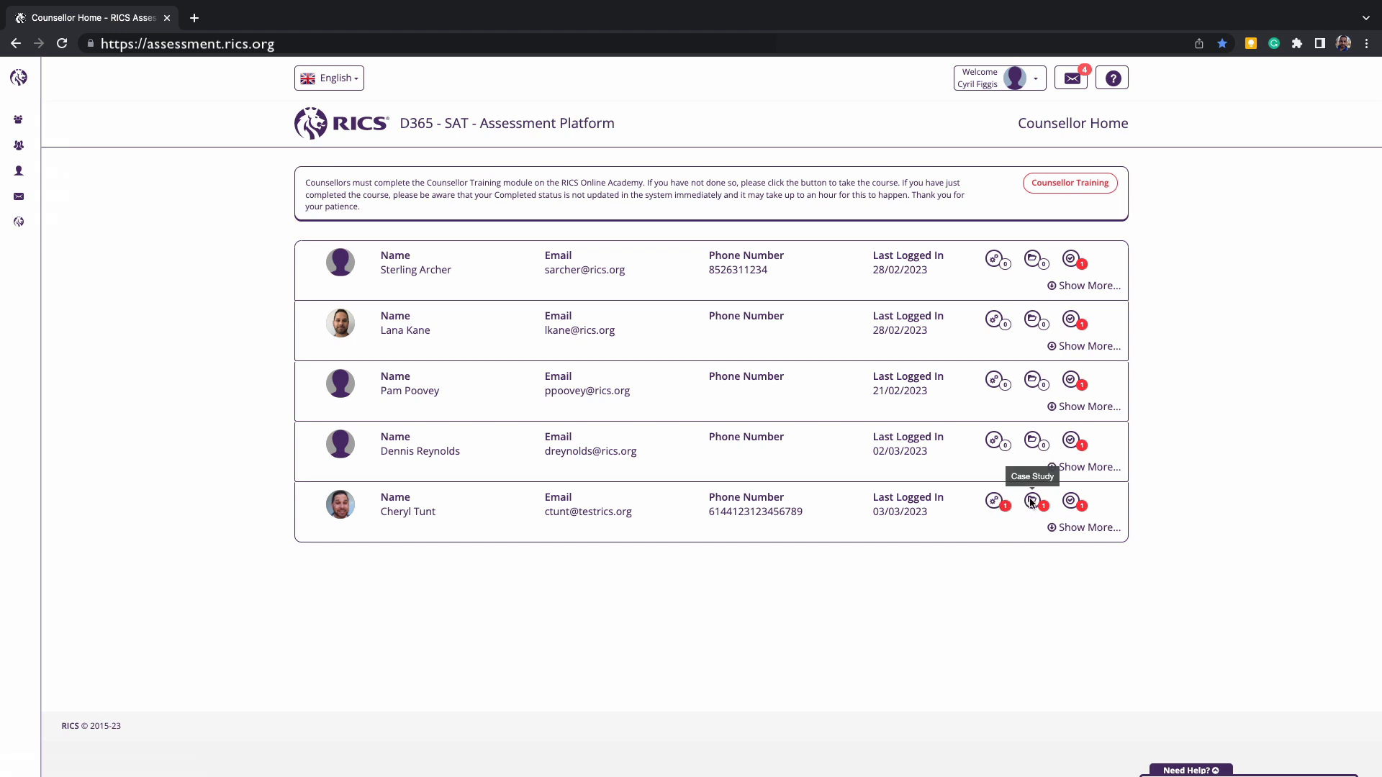
pyautogui.moveTo(1069, 503)
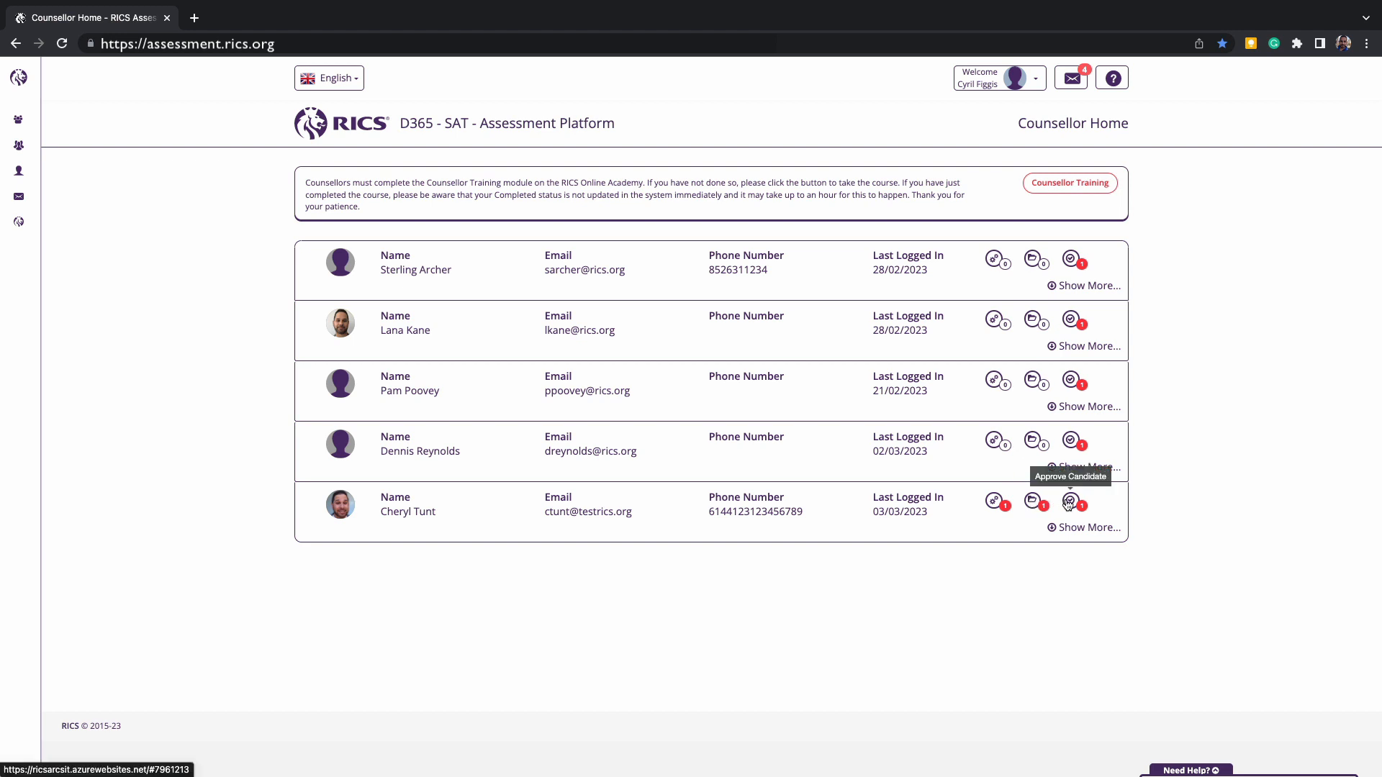
pyautogui.moveTo(1182, 705)
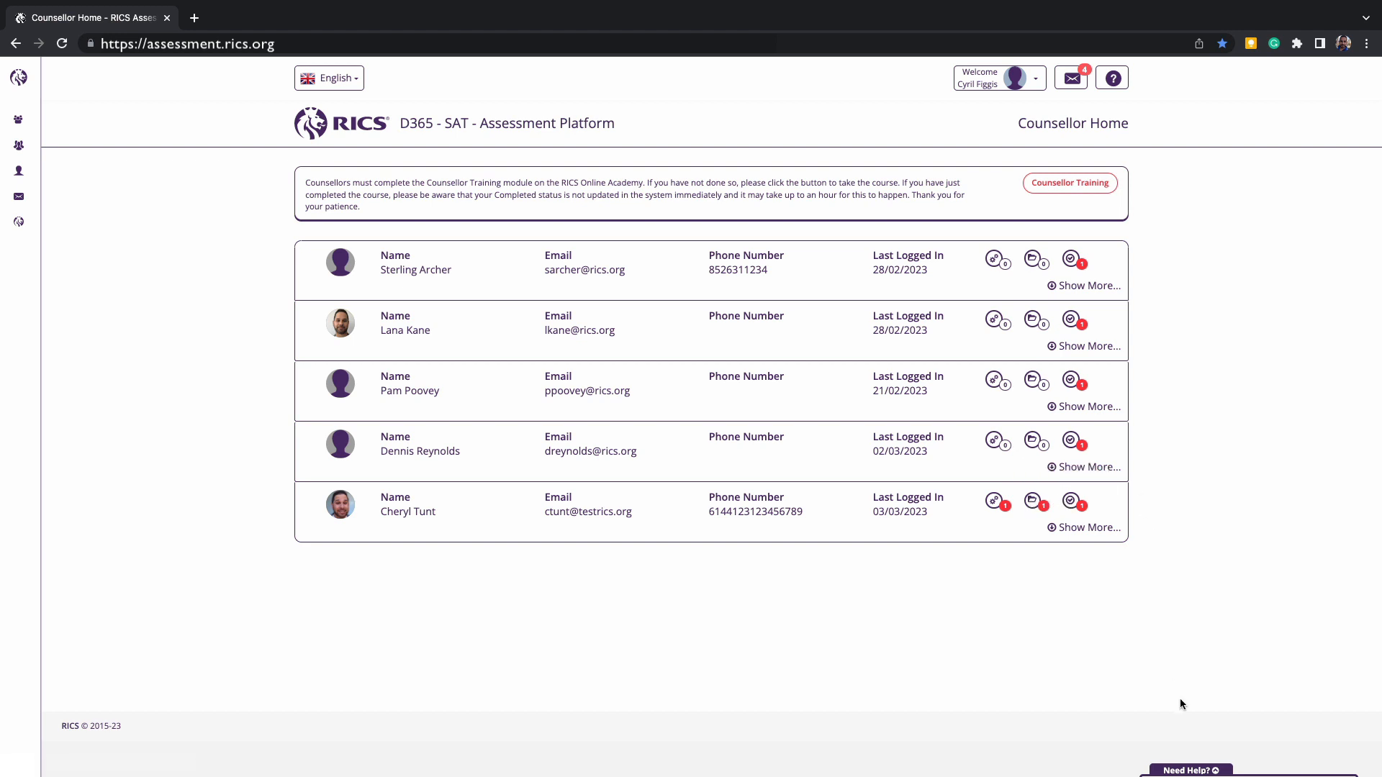
# Expand Cheryl Tunt's tracker and scroll through her 2023 CPD History entries
pyautogui.click(1191, 770)
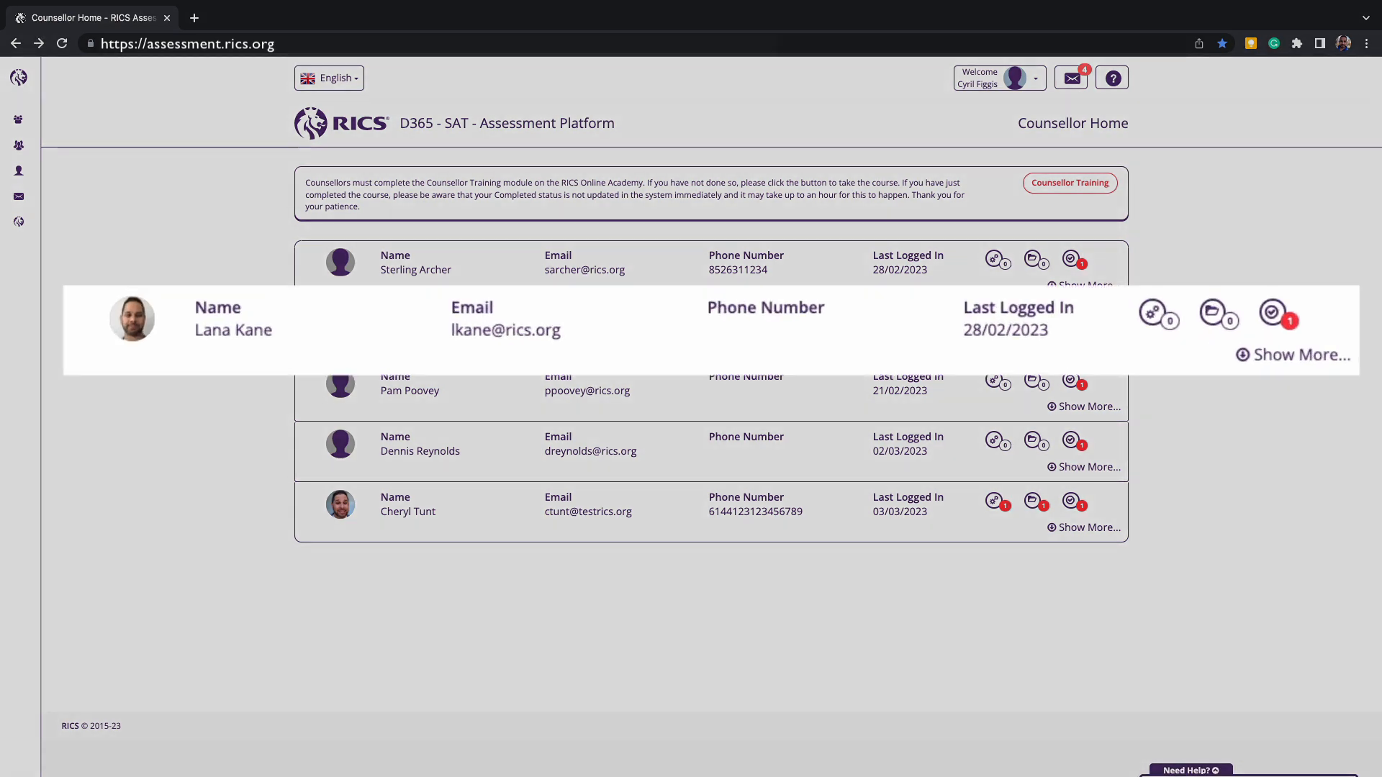
pyautogui.click(1089, 346)
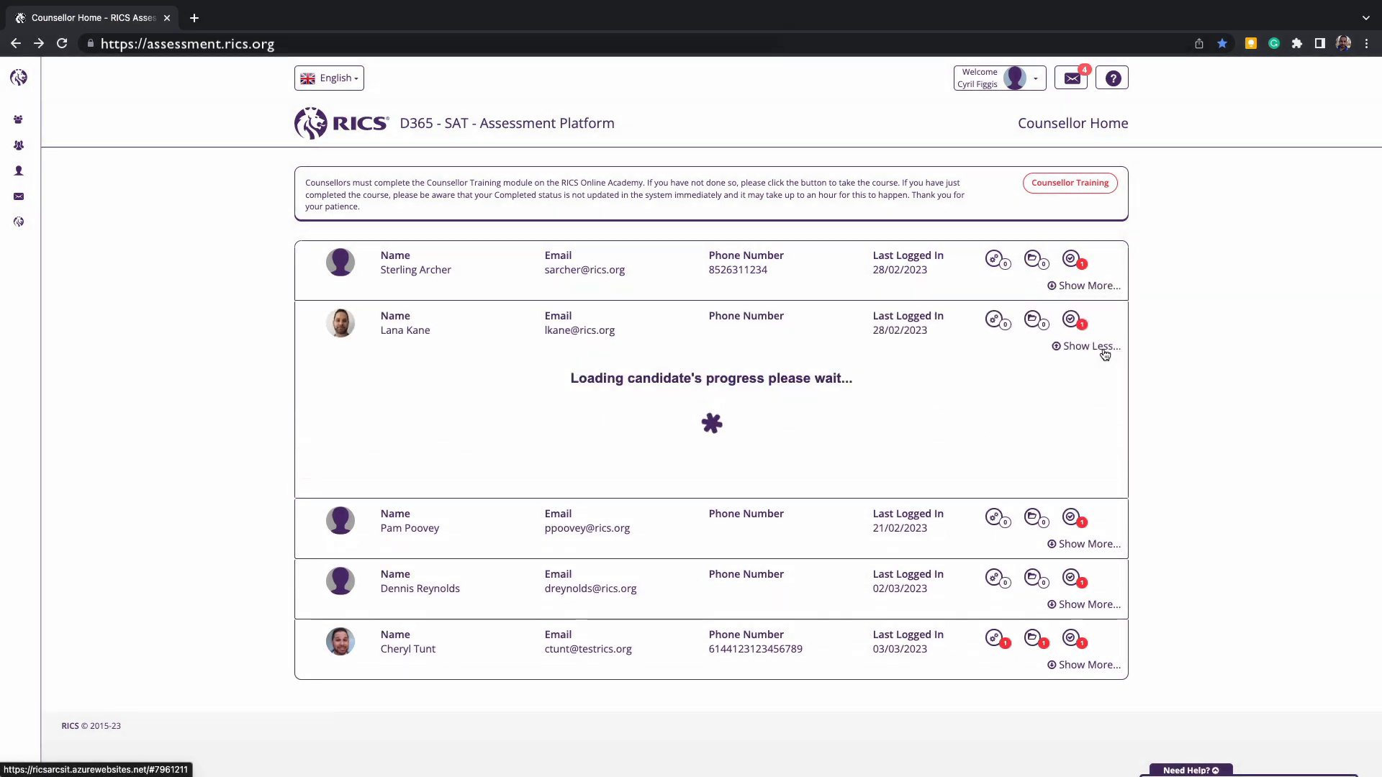
pyautogui.click(1087, 346)
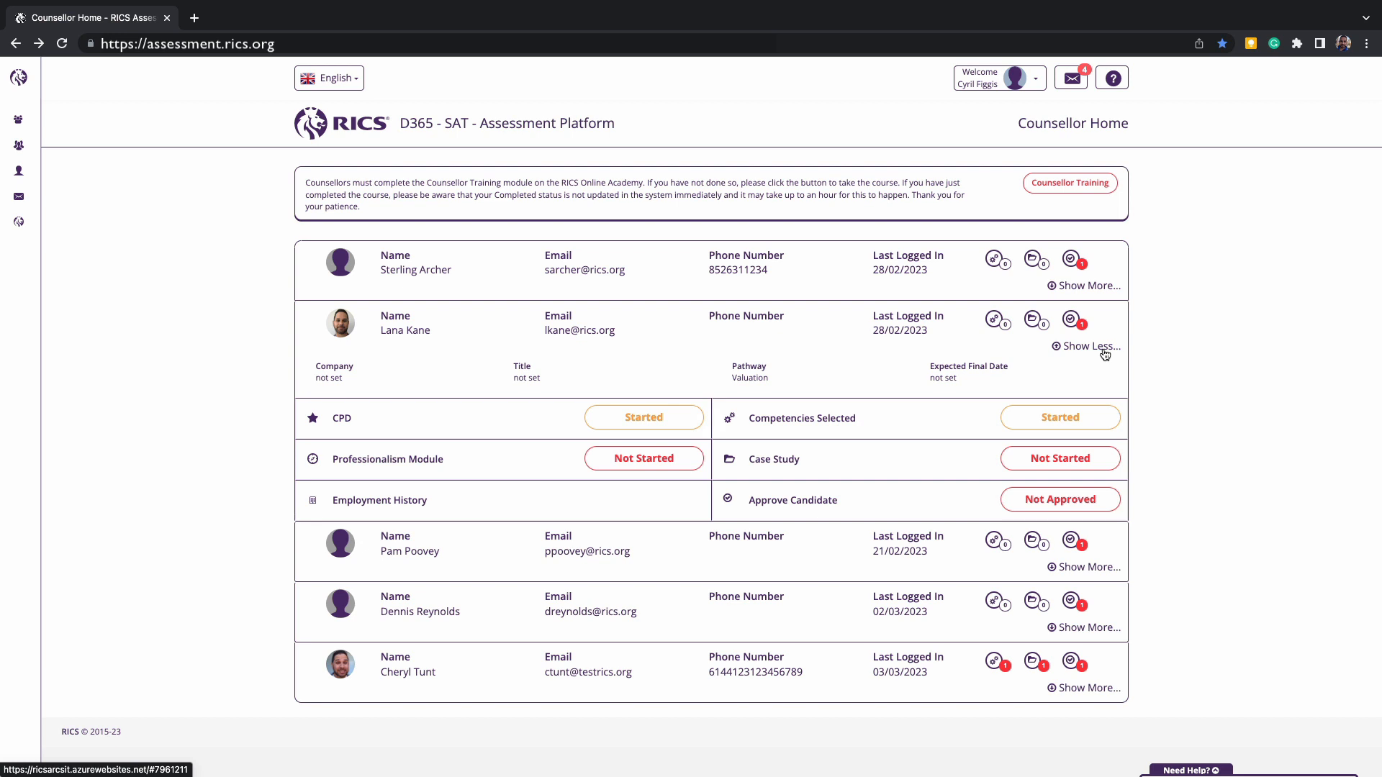
pyautogui.moveTo(1102, 691)
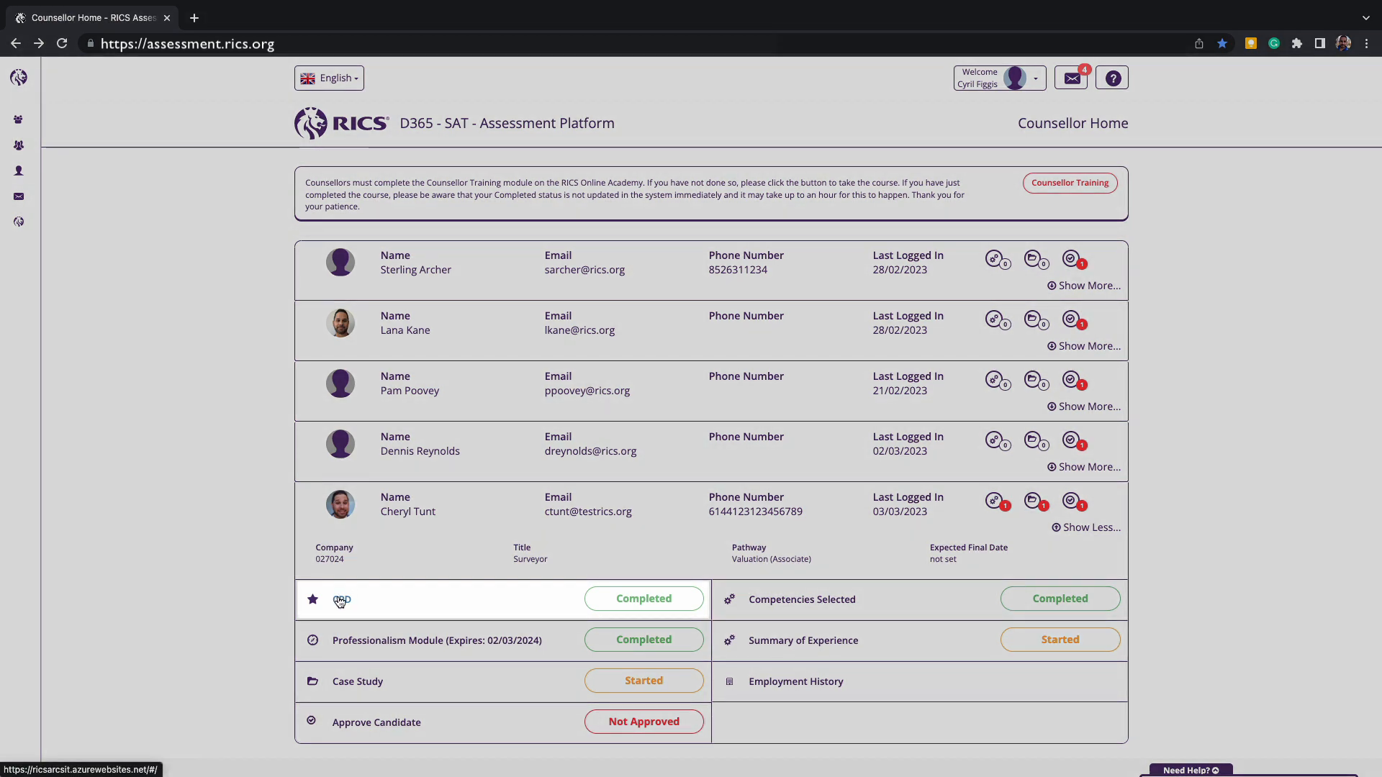
pyautogui.scroll(-3)
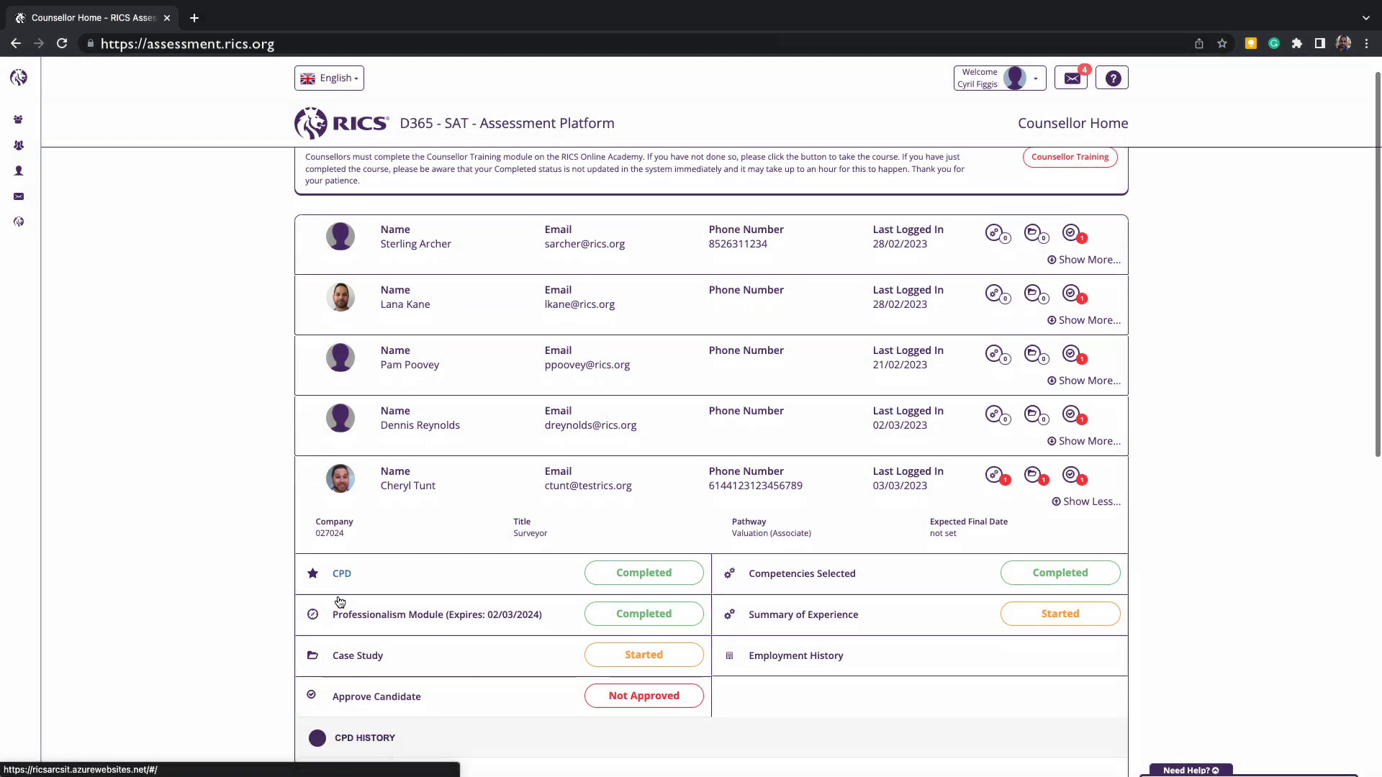
pyautogui.scroll(-3)
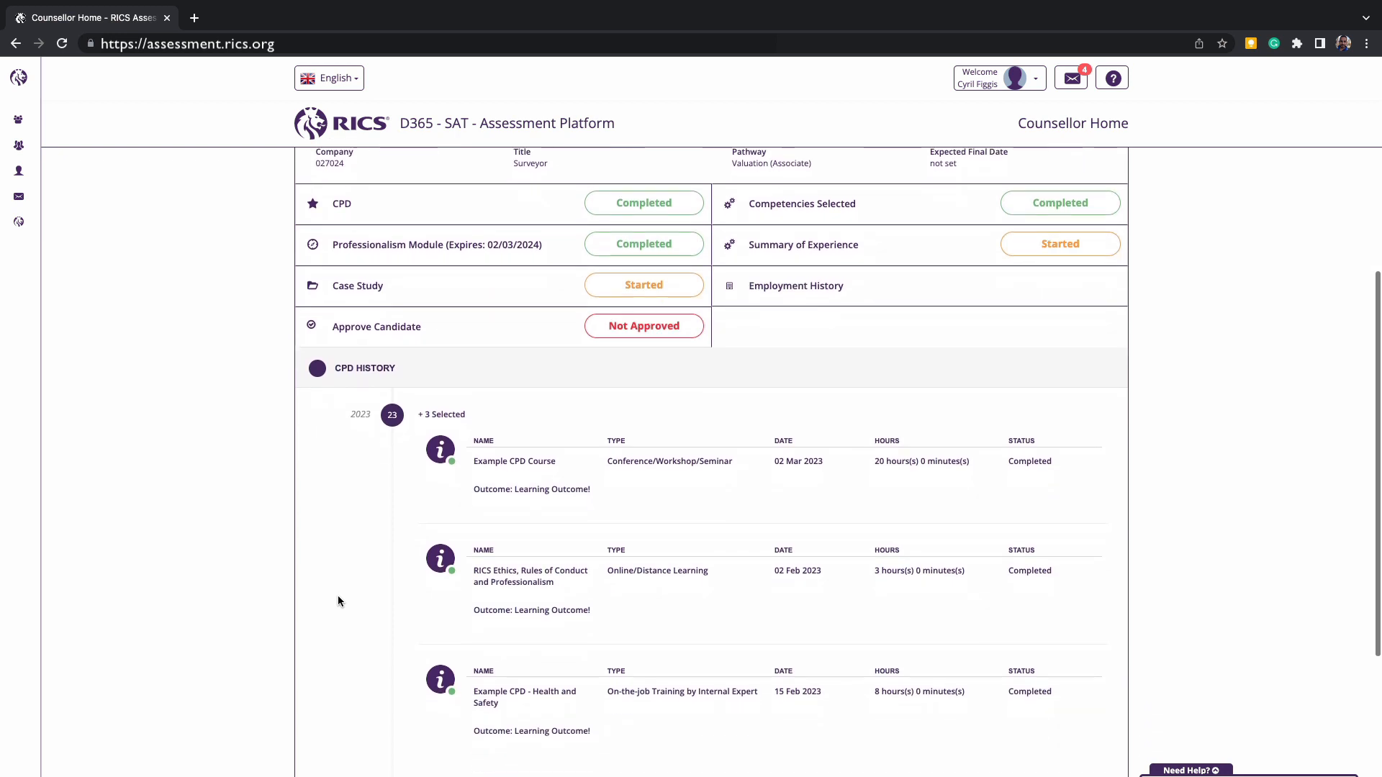
pyautogui.scroll(-3)
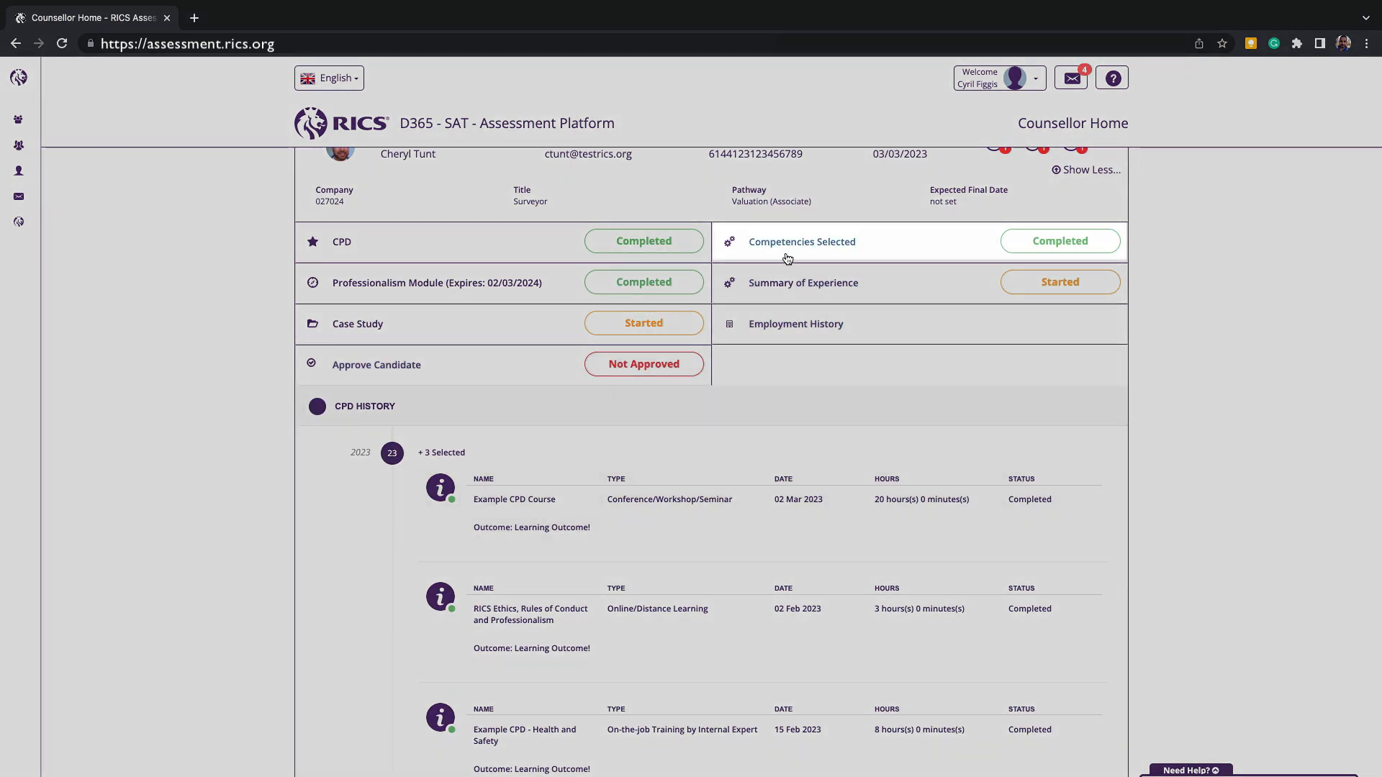
# Browse Cheryl Tunt's Level 1 competencies: eight mandatory, five core, one optional
pyautogui.click(801, 242)
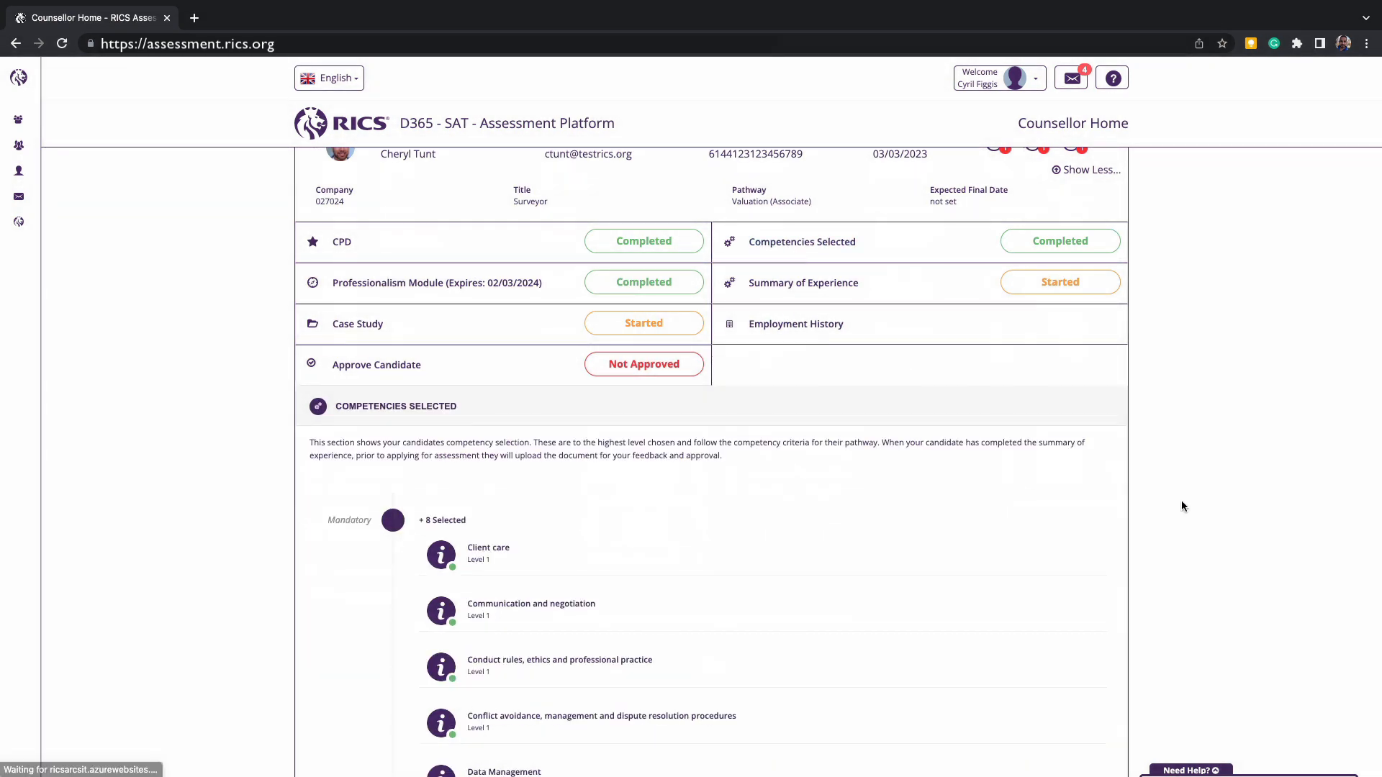
pyautogui.scroll(-3)
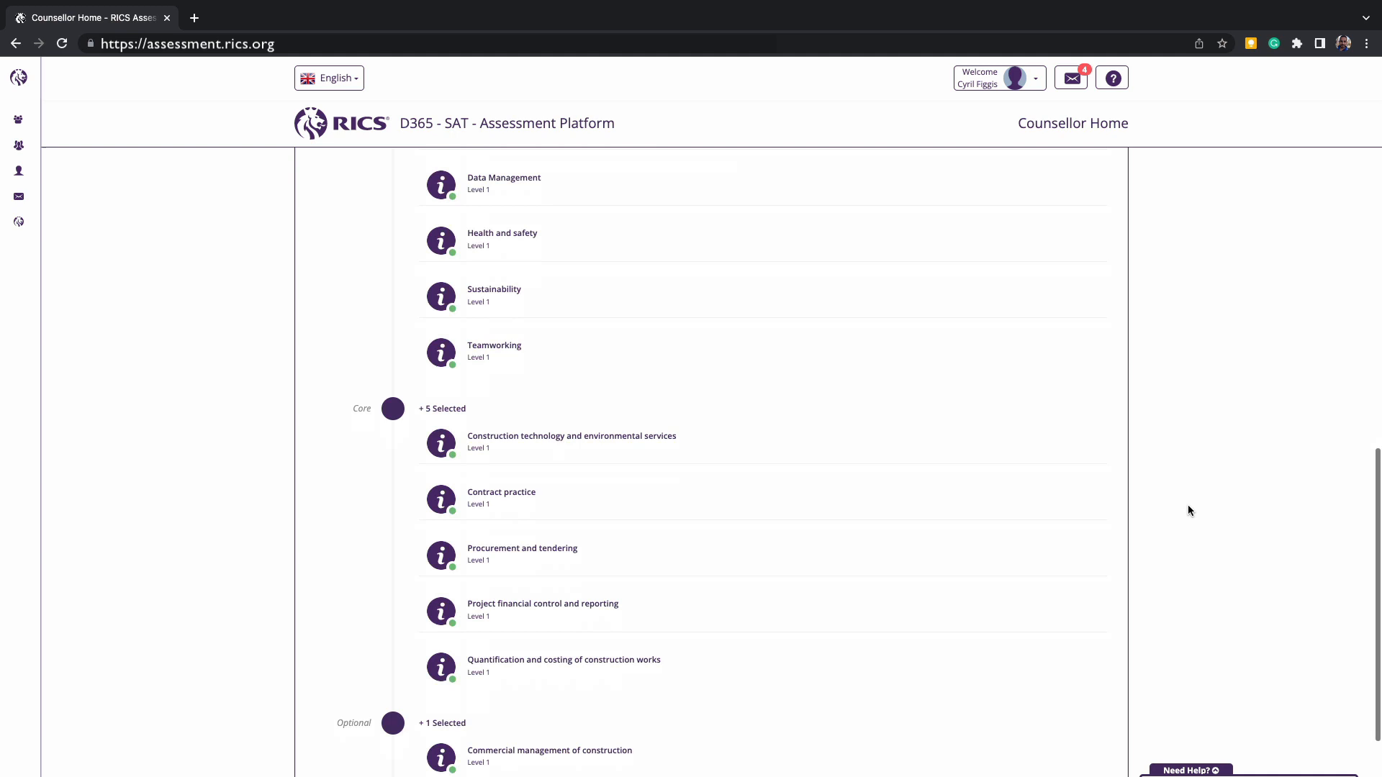
pyautogui.scroll(-3)
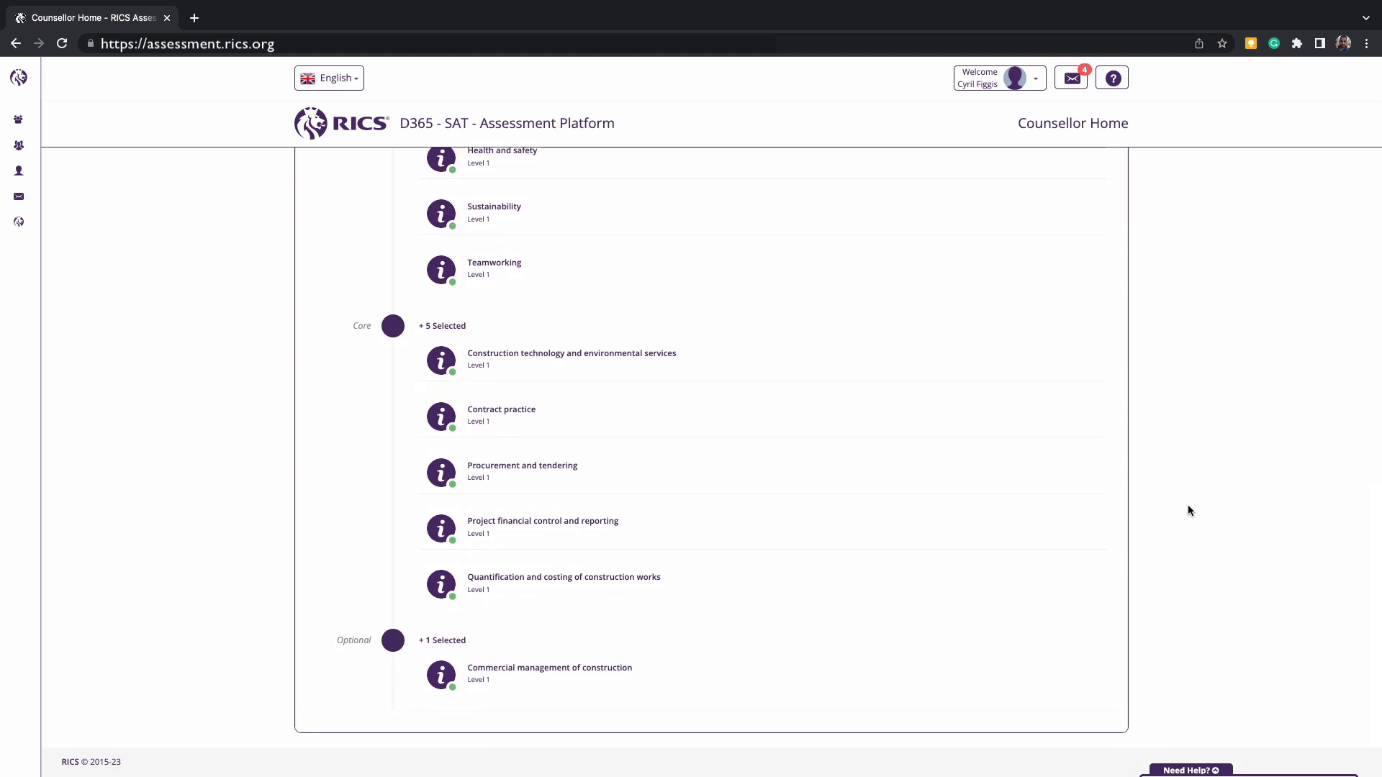
pyautogui.scroll(3)
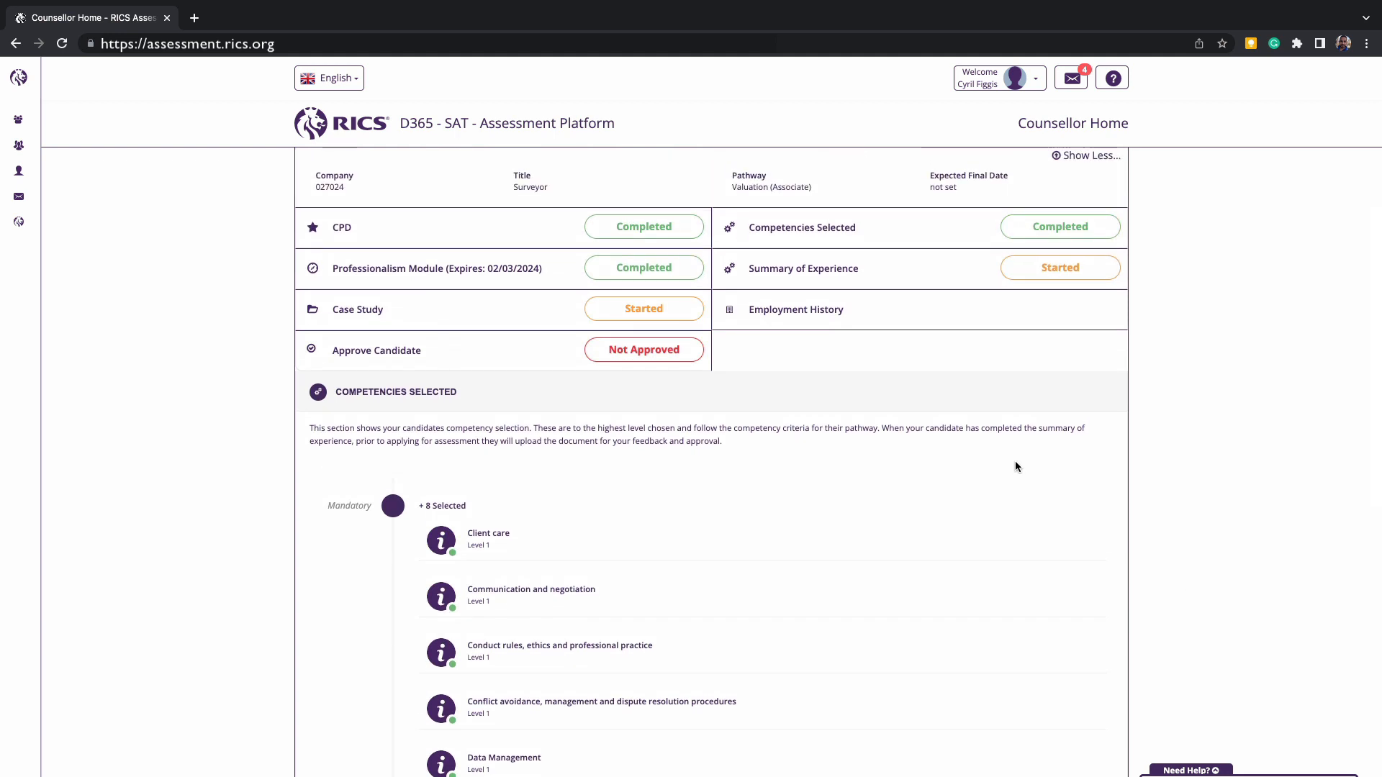
pyautogui.moveTo(863, 371)
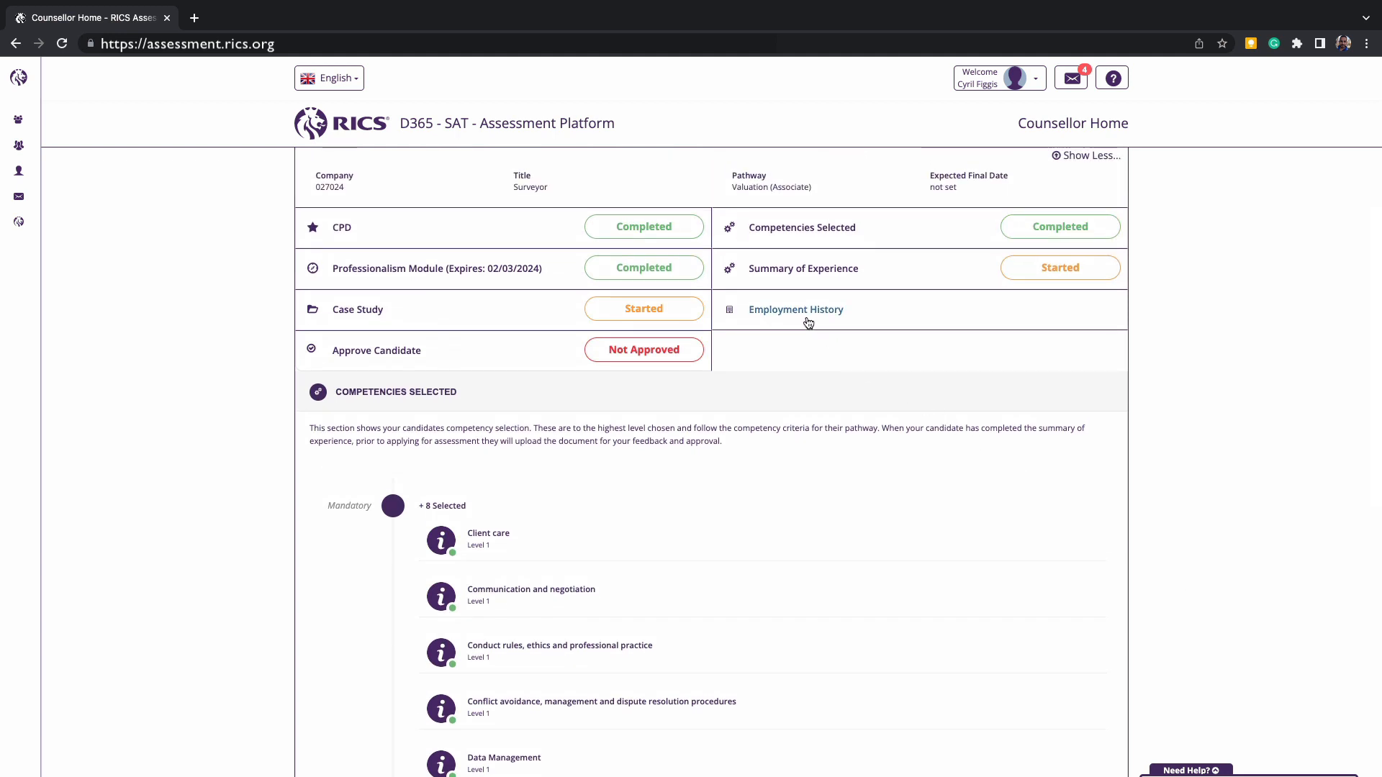
# Review Cheryl Tunt's current and previous employment, then show her Case Study panel
pyautogui.click(796, 310)
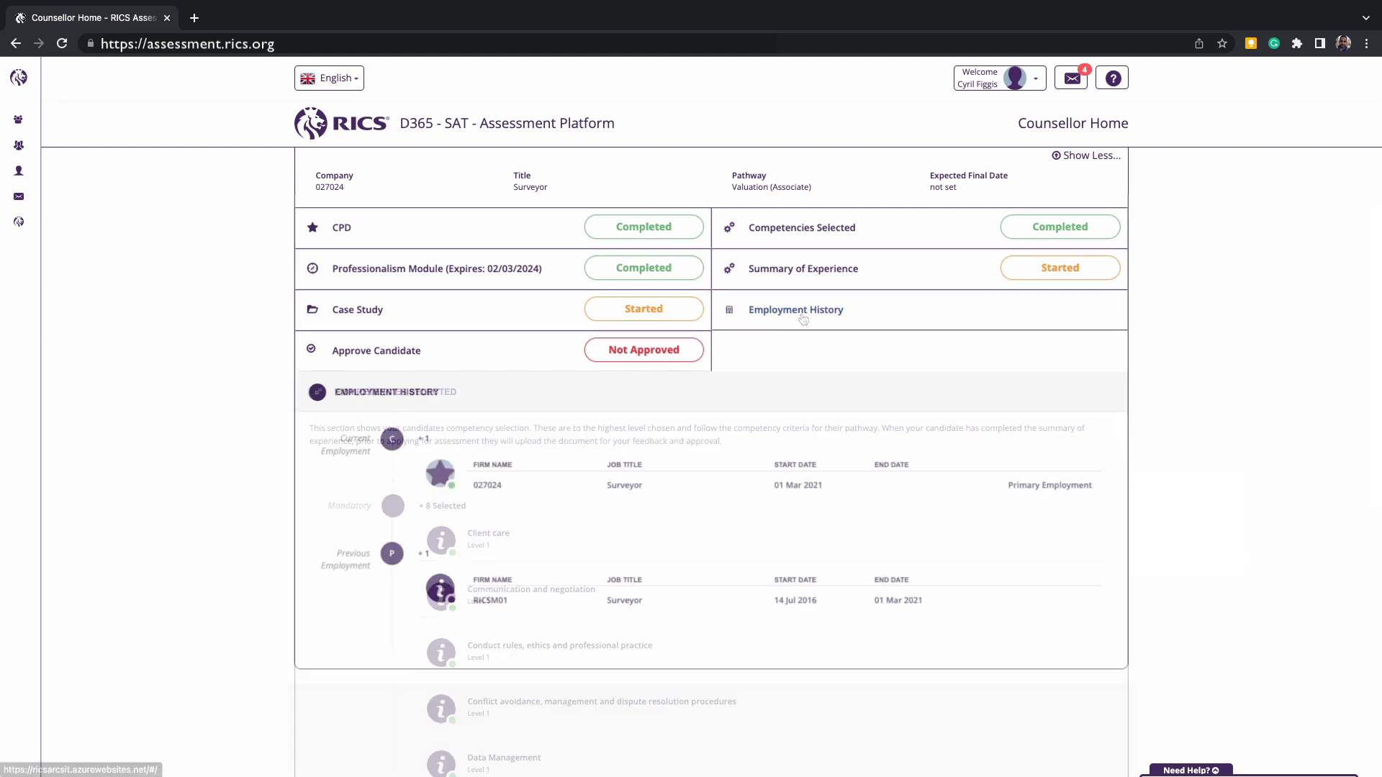
pyautogui.click(795, 309)
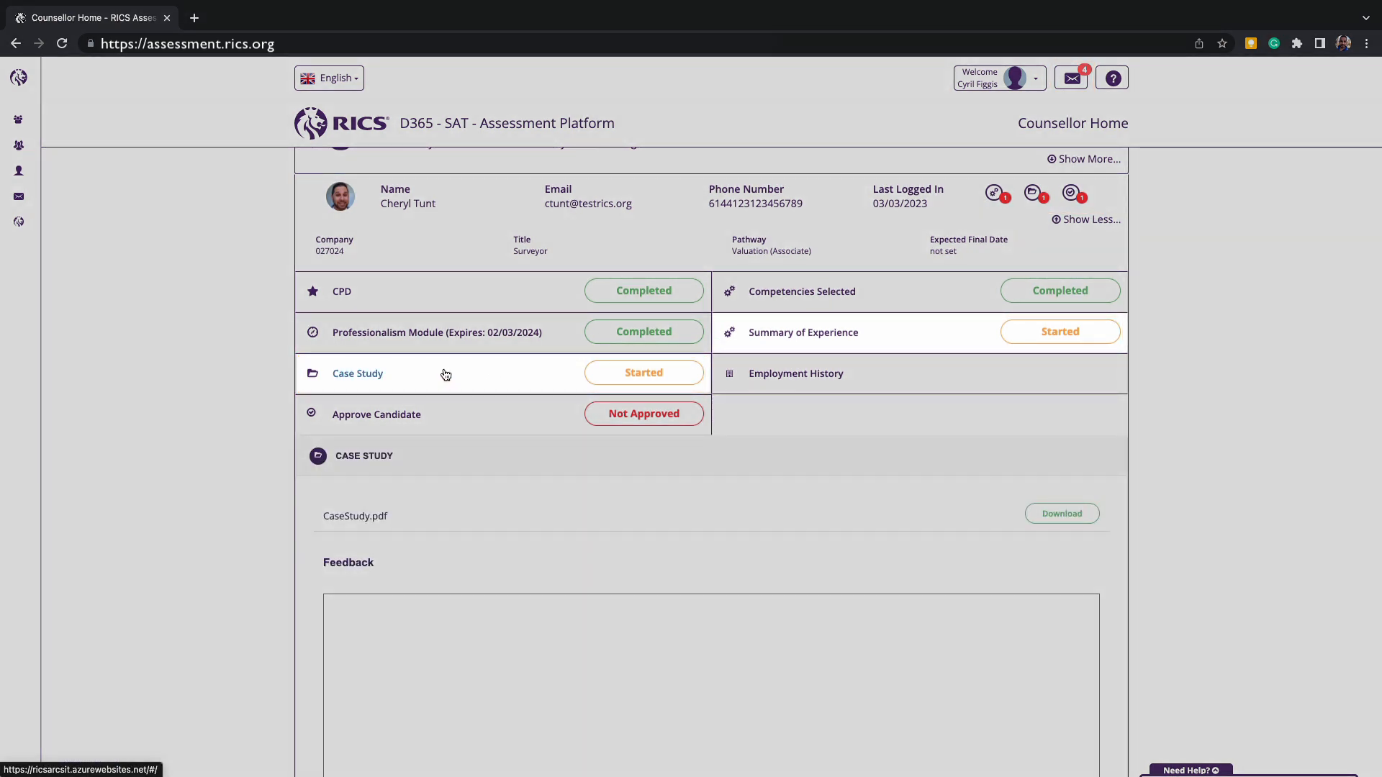
pyautogui.moveTo(1257, 445)
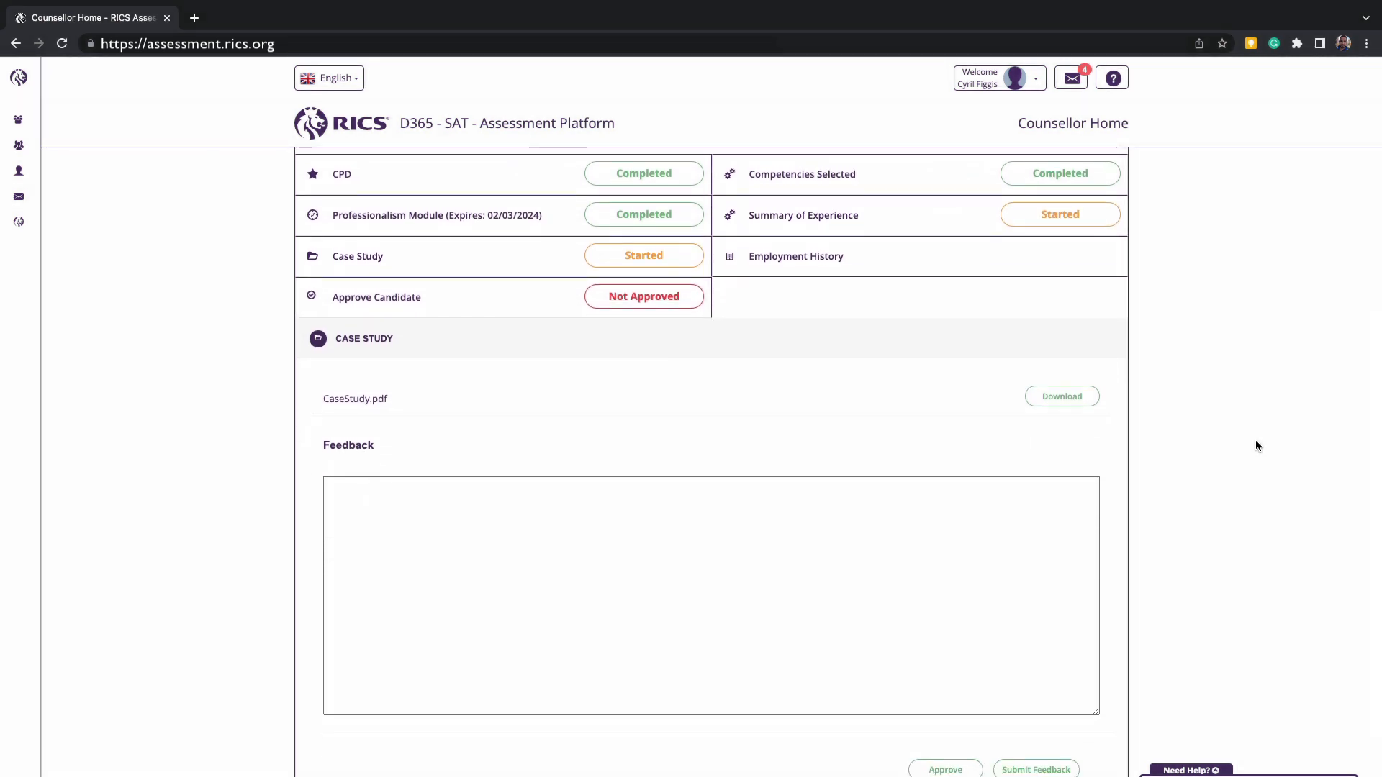
# Download CaseStudy.pdf from Cheryl Tunt's Case Study panel and dismiss the download bar
pyautogui.scroll(-3)
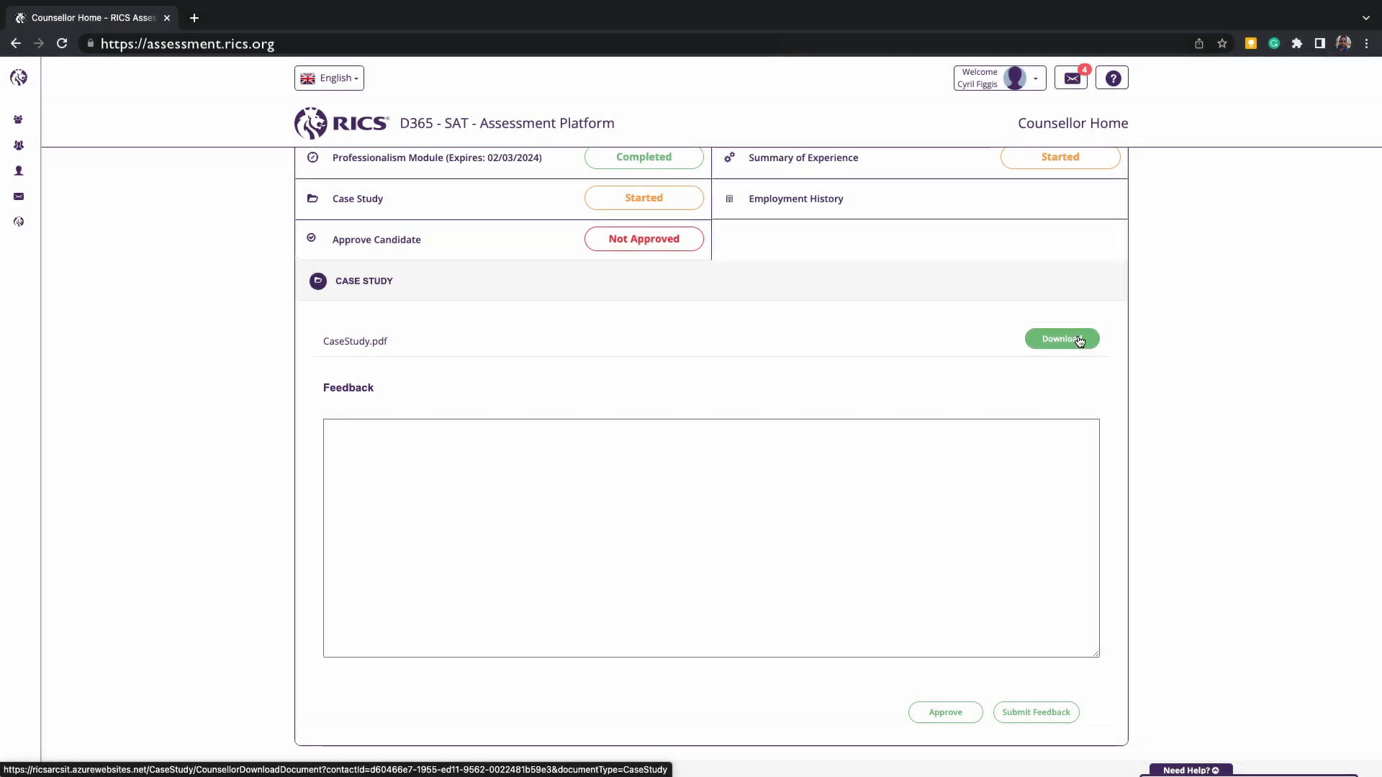
pyautogui.click(1061, 338)
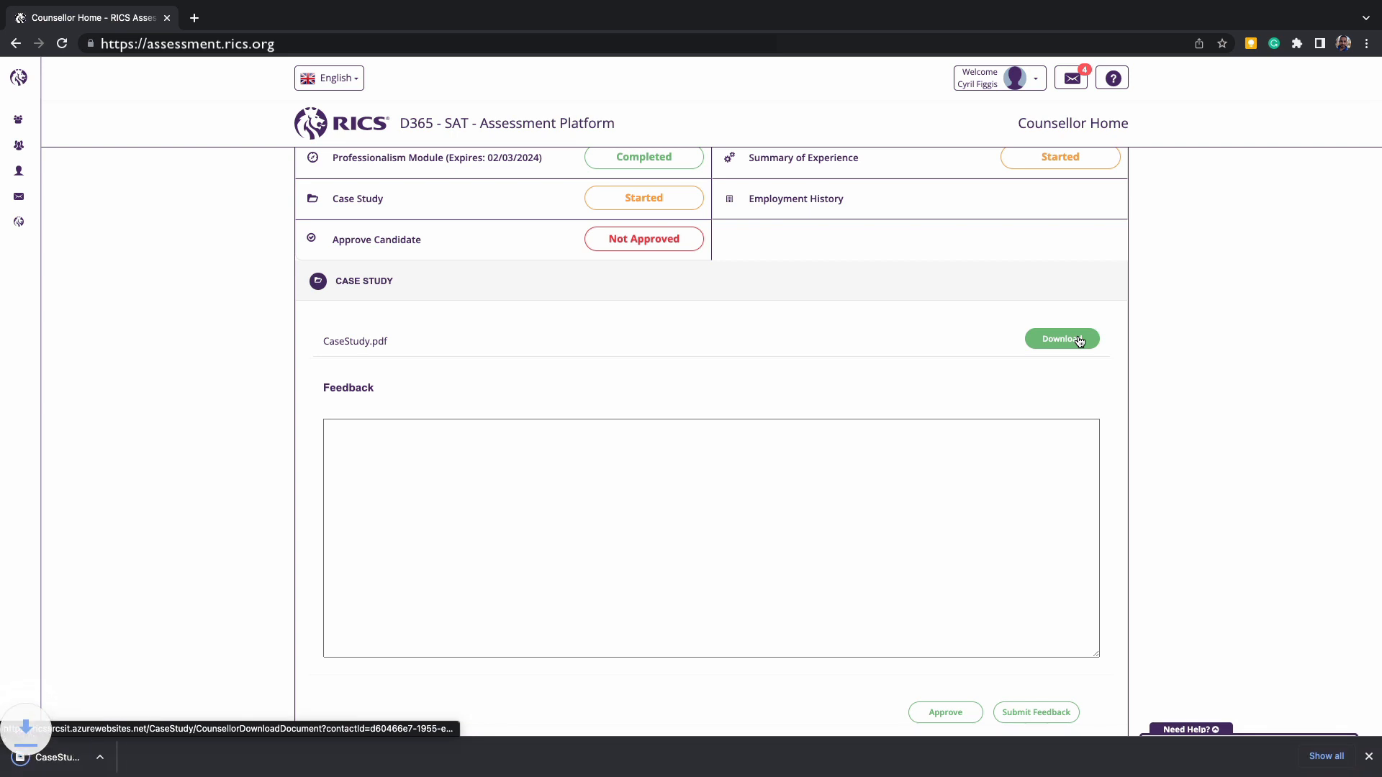
pyautogui.click(1062, 338)
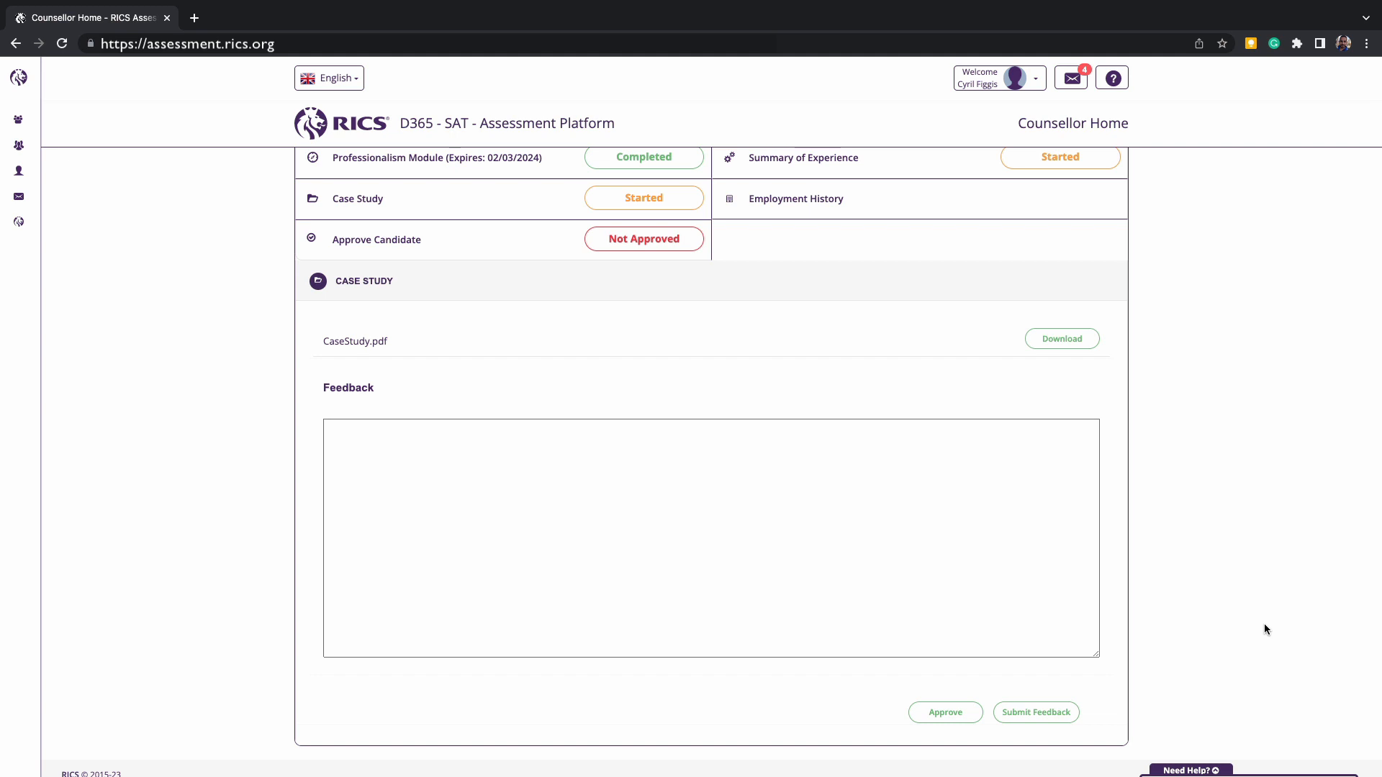
pyautogui.write('Only type feedback if providing feedback')
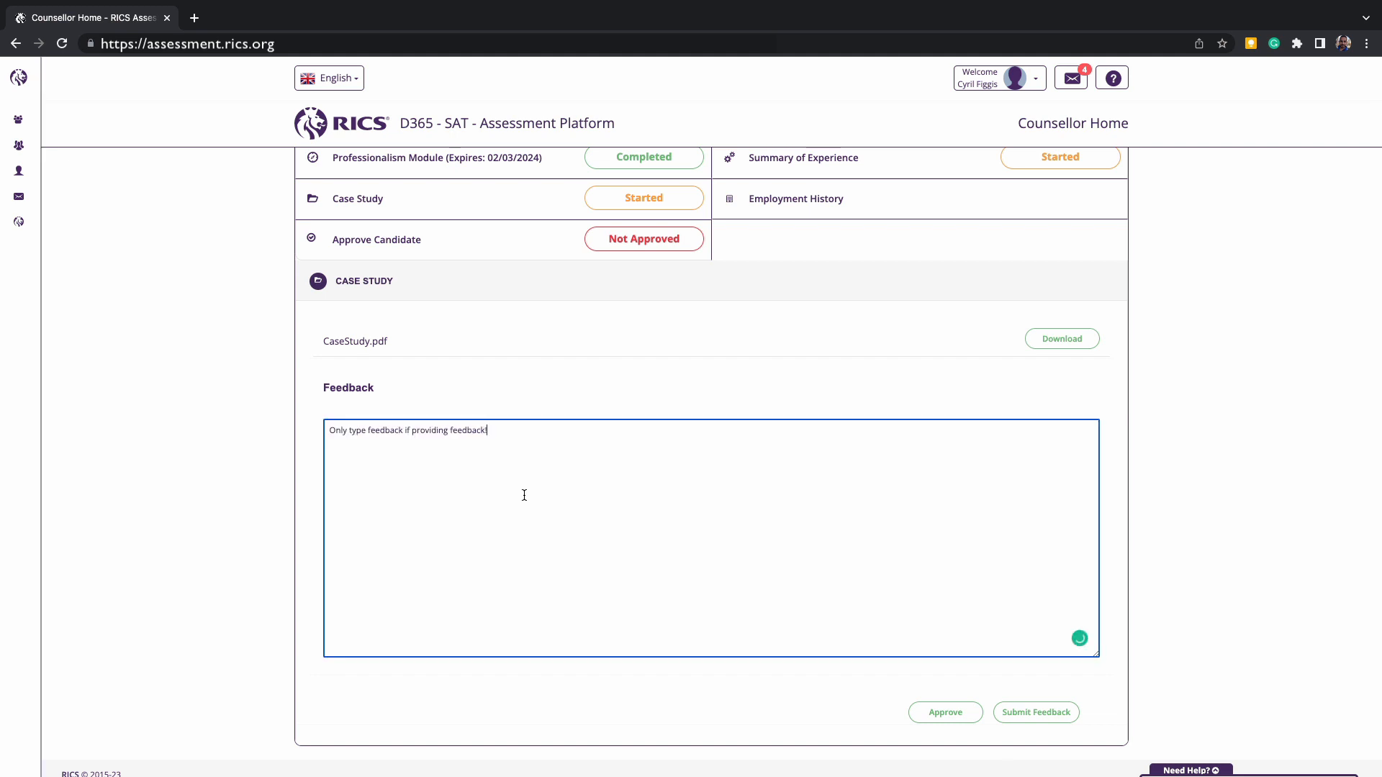
pyautogui.write('You can type the feedb')
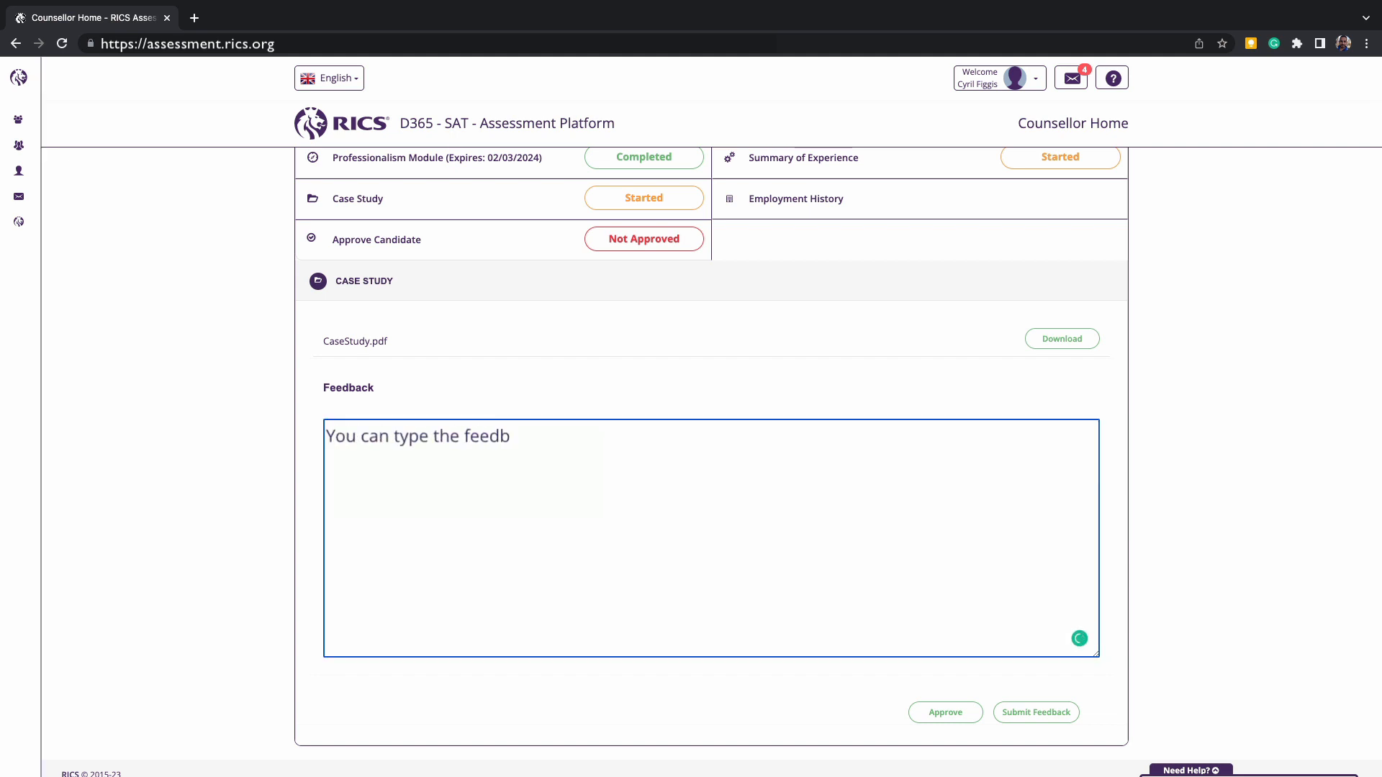
pyautogui.write('ack in here!')
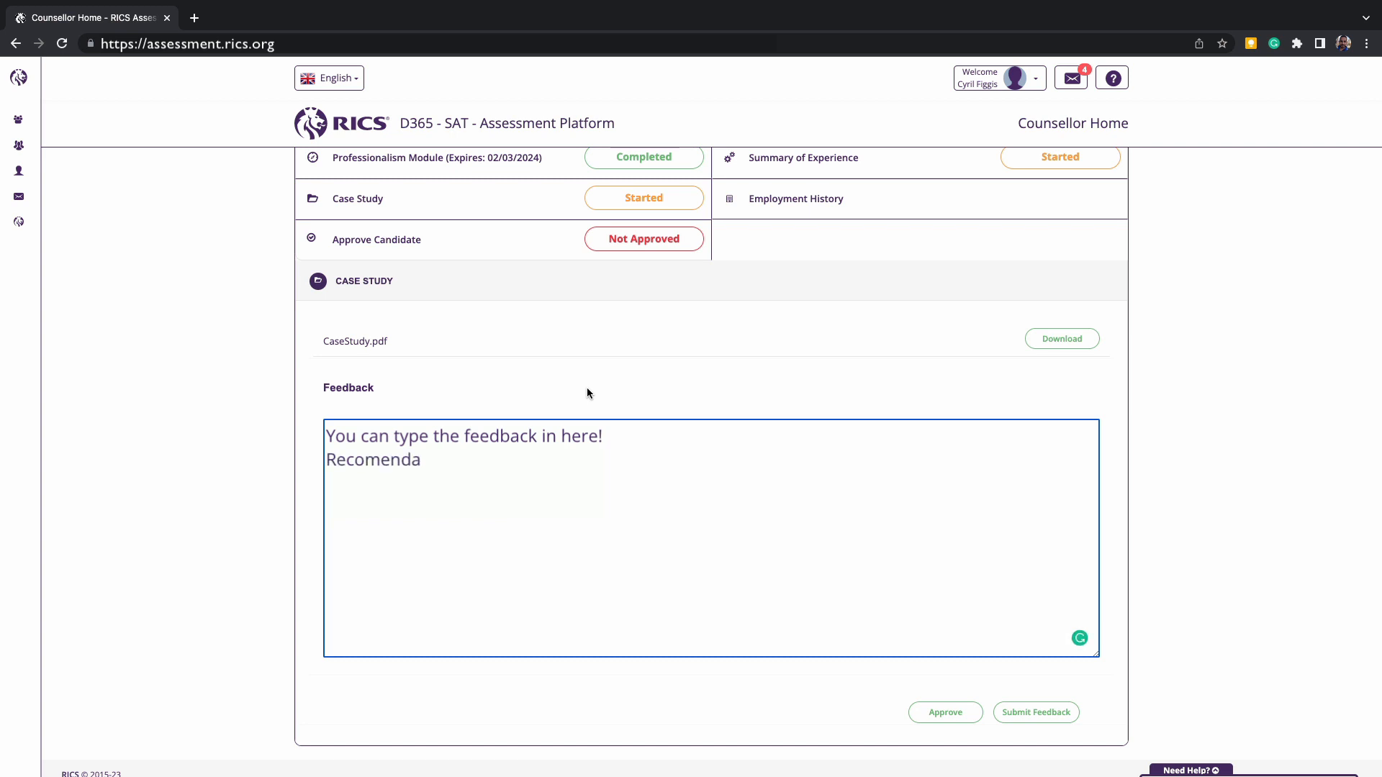
pyautogui.write('tions')
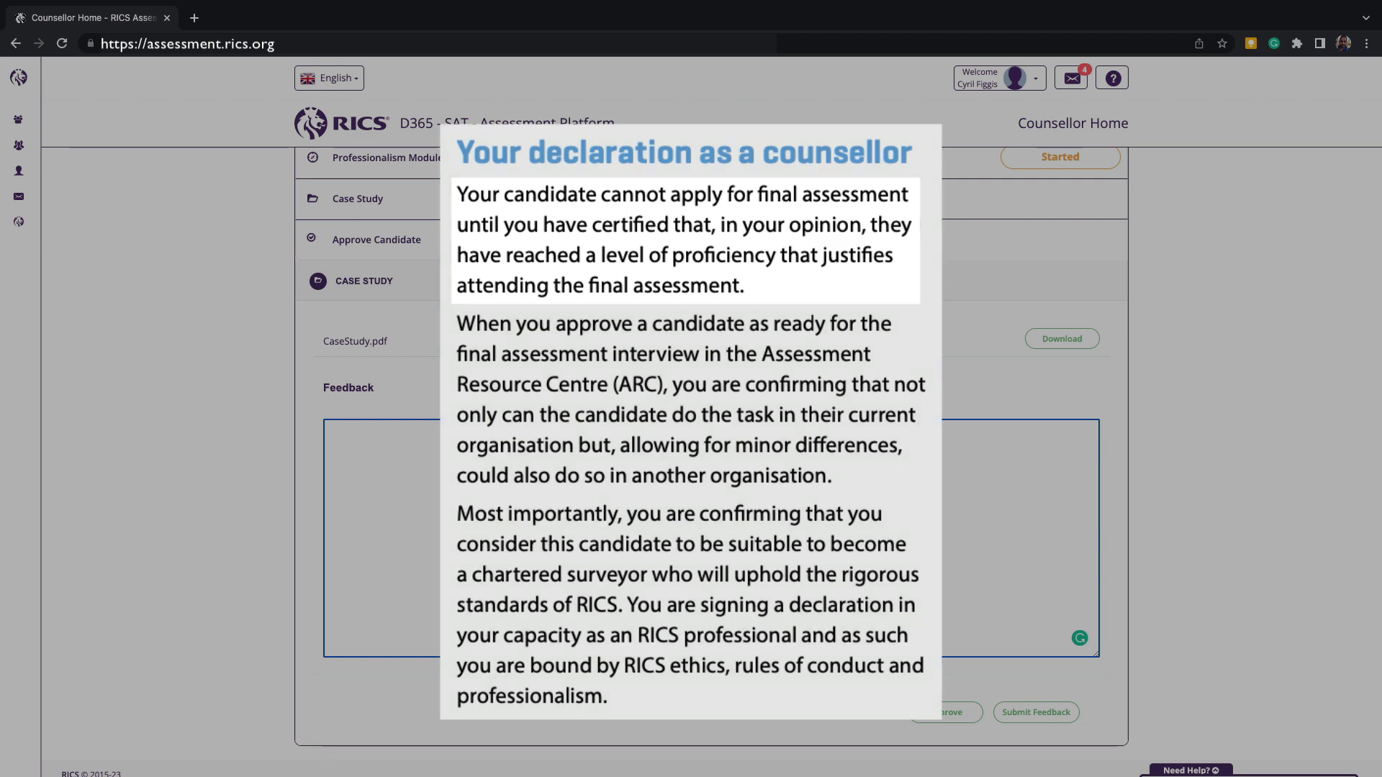
# Approve Cheryl Tunt's case study so it shows Completed, revealing Summary of Experience
pyautogui.click(945, 712)
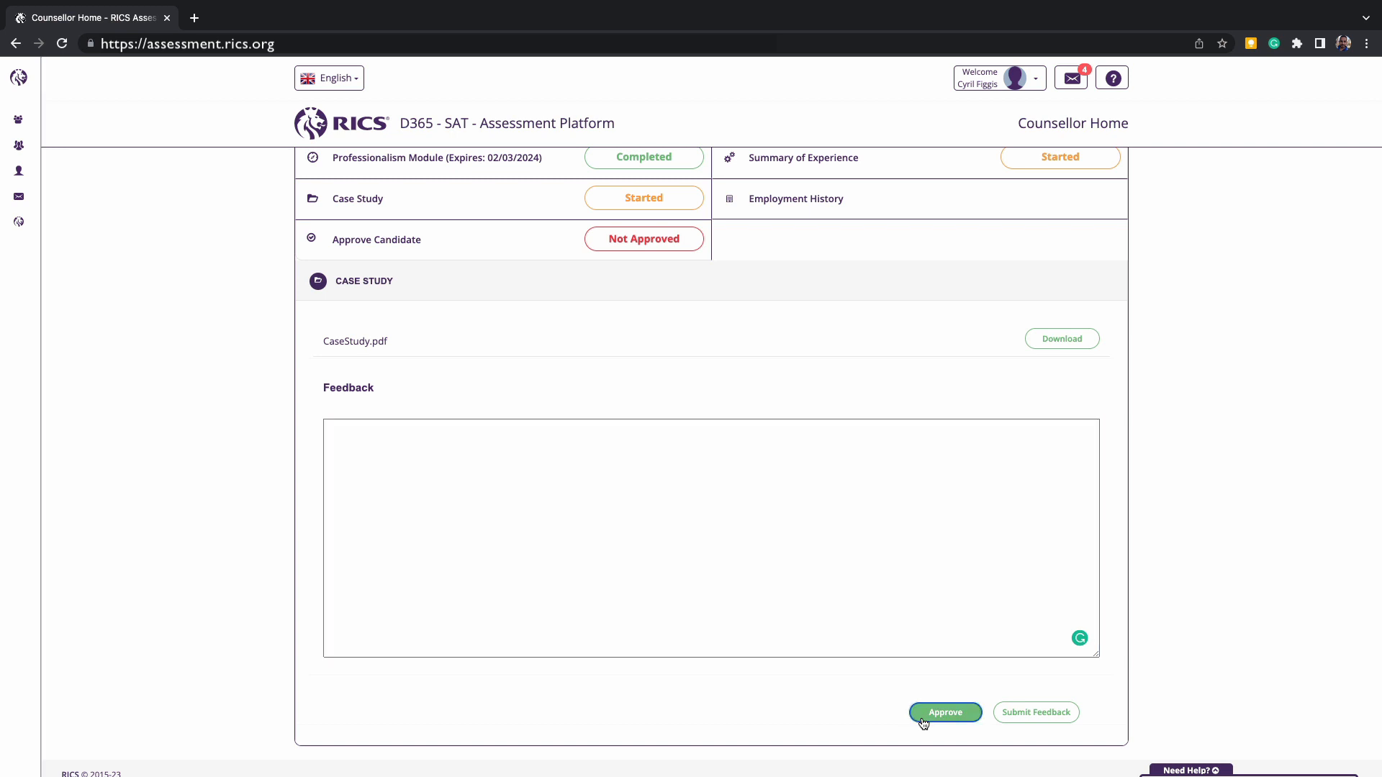
pyautogui.click(945, 712)
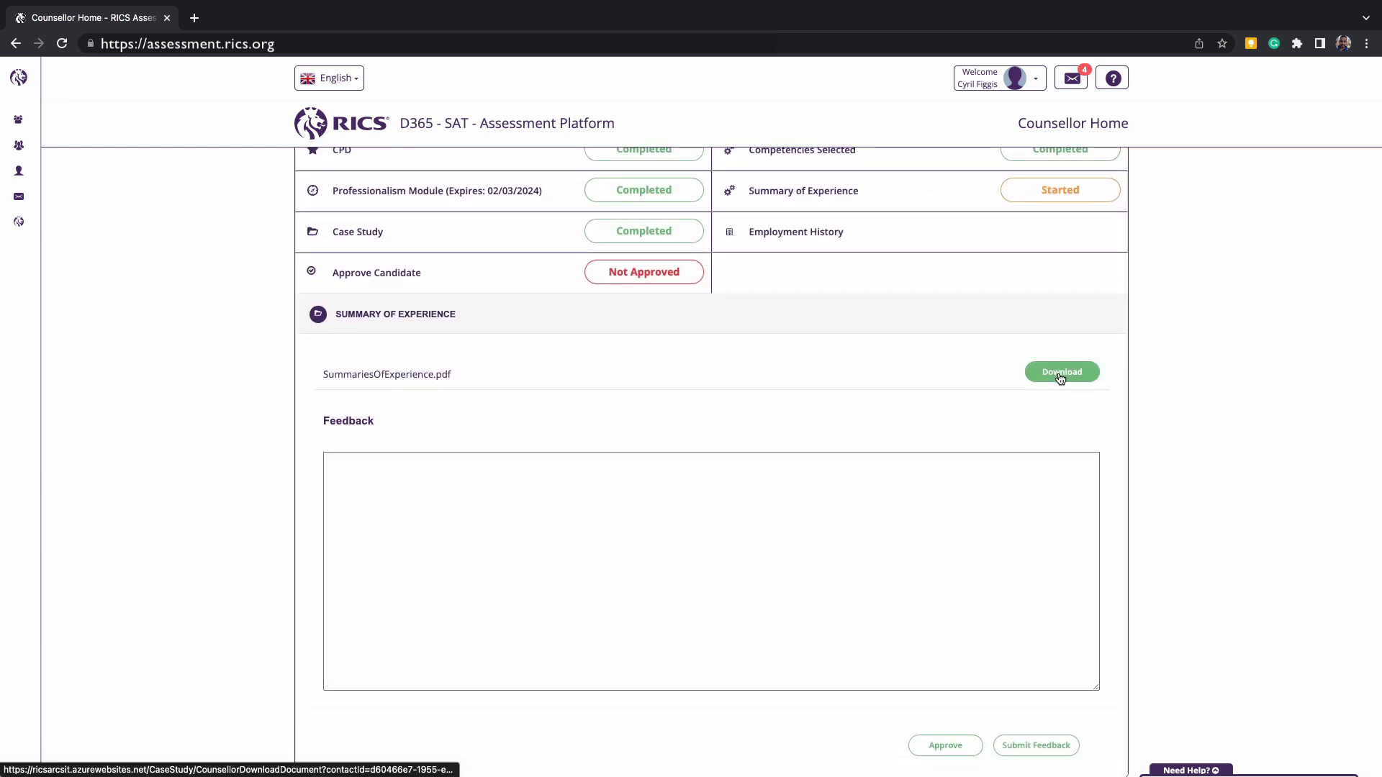
# Download SummariesOfExperience.pdf from the Summary of Experience panel
pyautogui.click(945, 744)
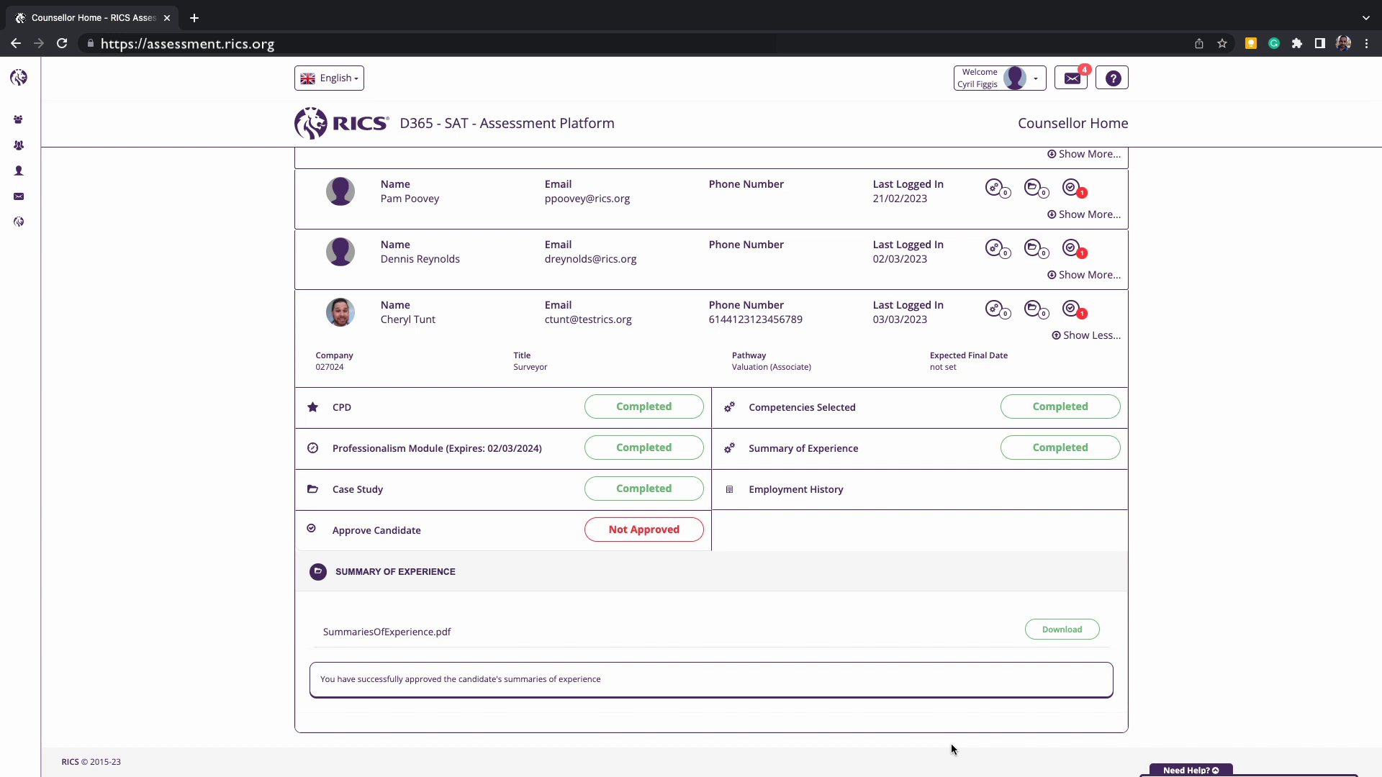
pyautogui.moveTo(409, 536)
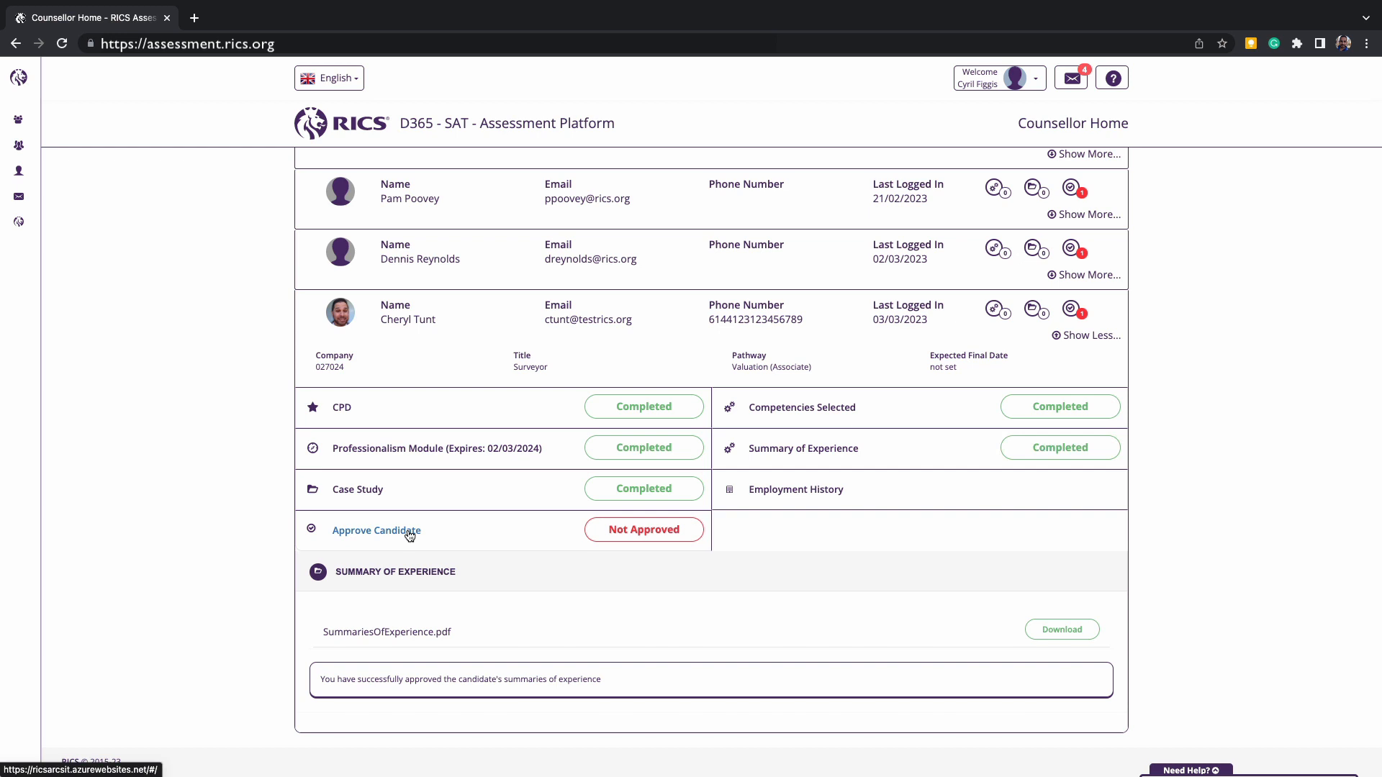
# Approve Cheryl Tunt as a candidate after confirming the readiness declaration
pyautogui.click(377, 530)
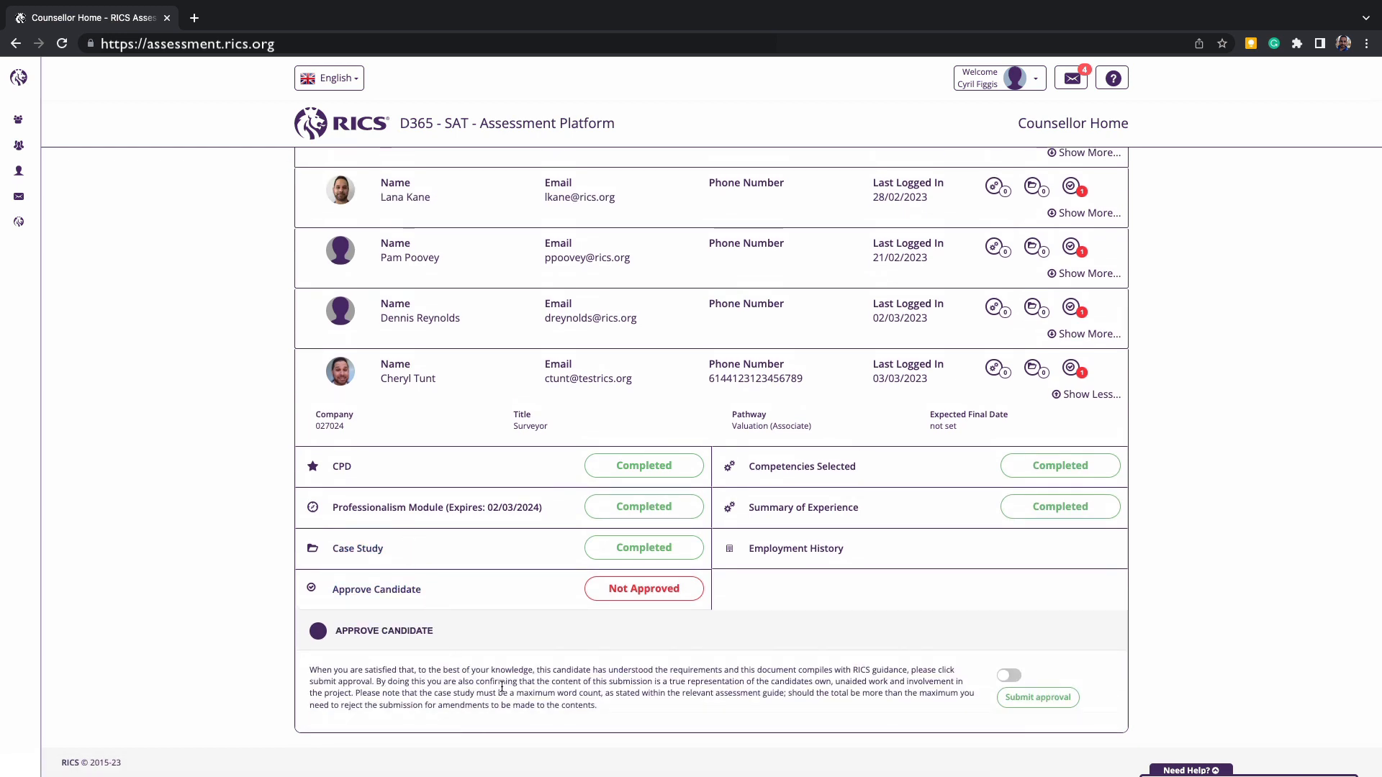
pyautogui.moveTo(676, 716)
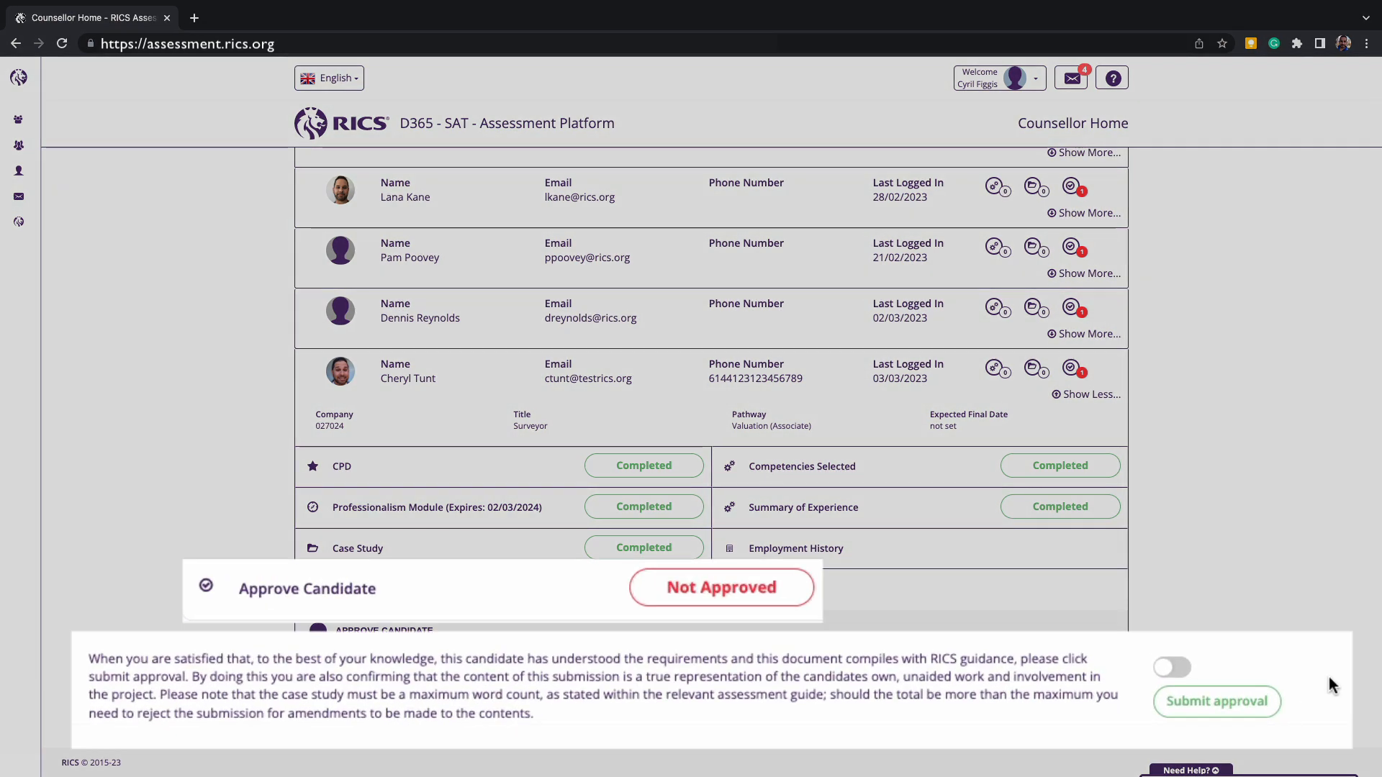
pyautogui.moveTo(1239, 669)
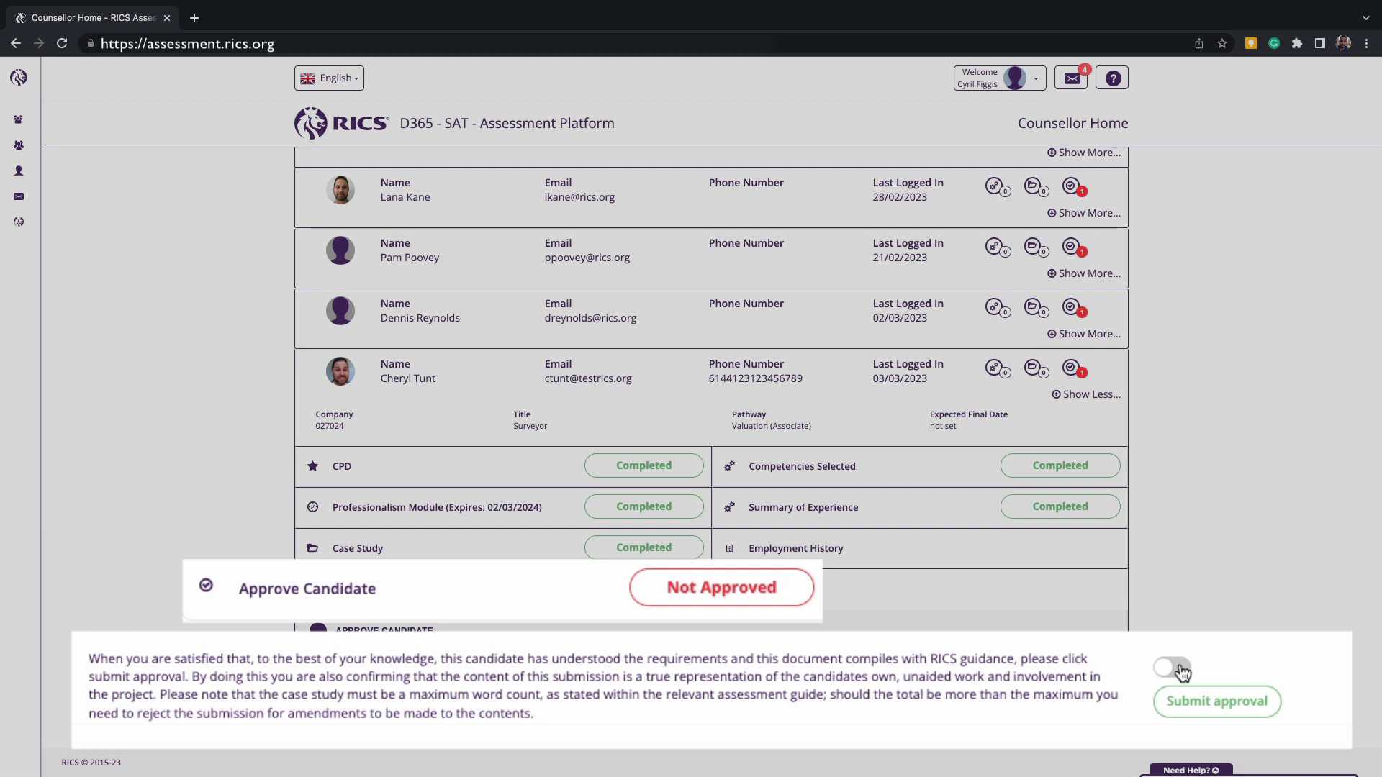
pyautogui.click(1171, 667)
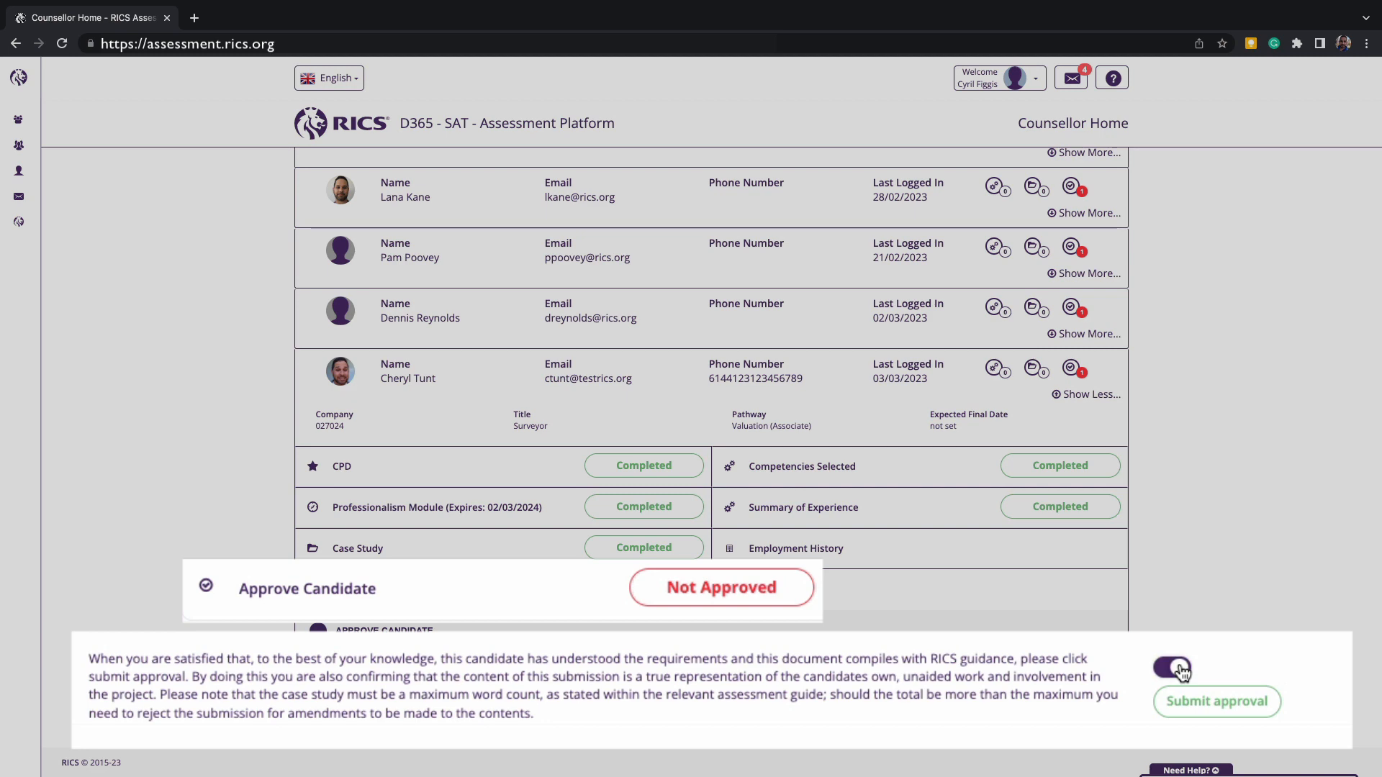
pyautogui.click(1171, 668)
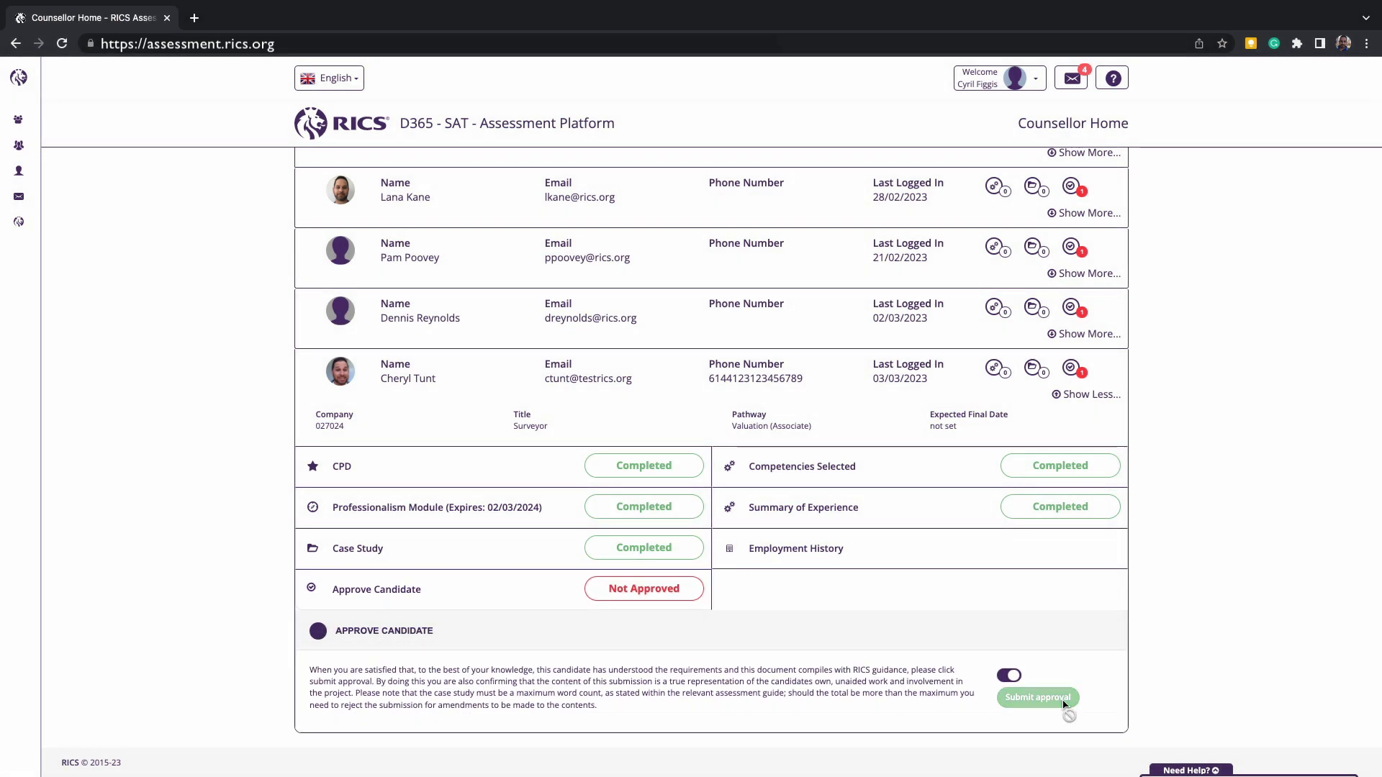
pyautogui.click(1037, 698)
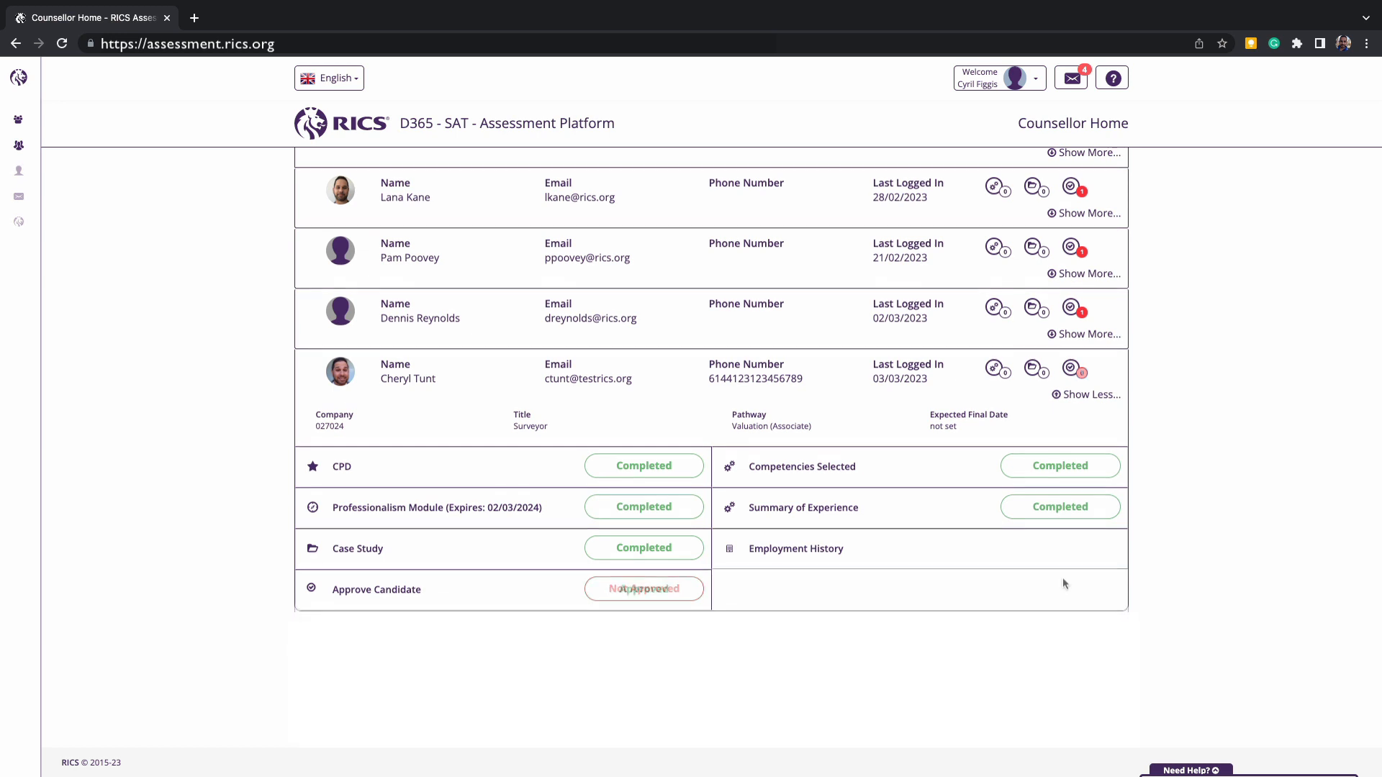
pyautogui.click(644, 588)
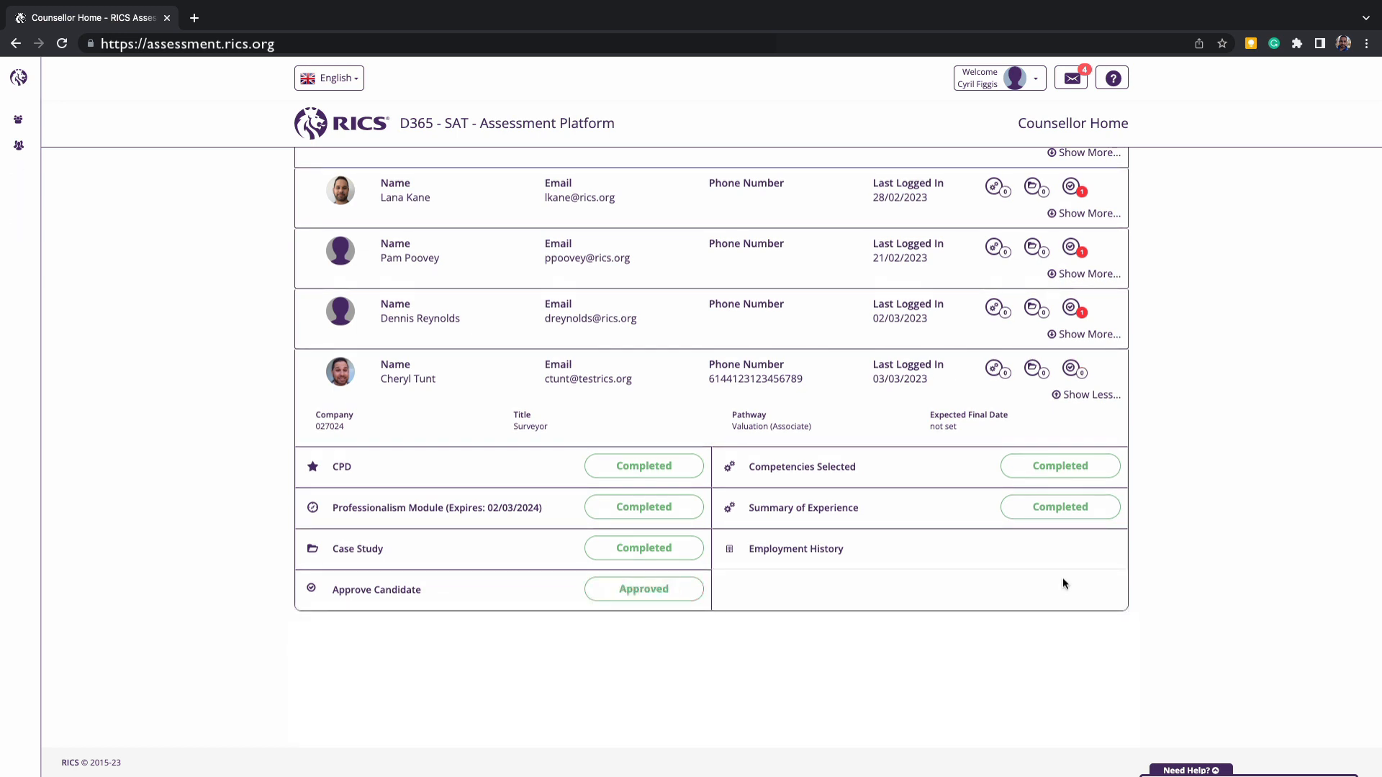